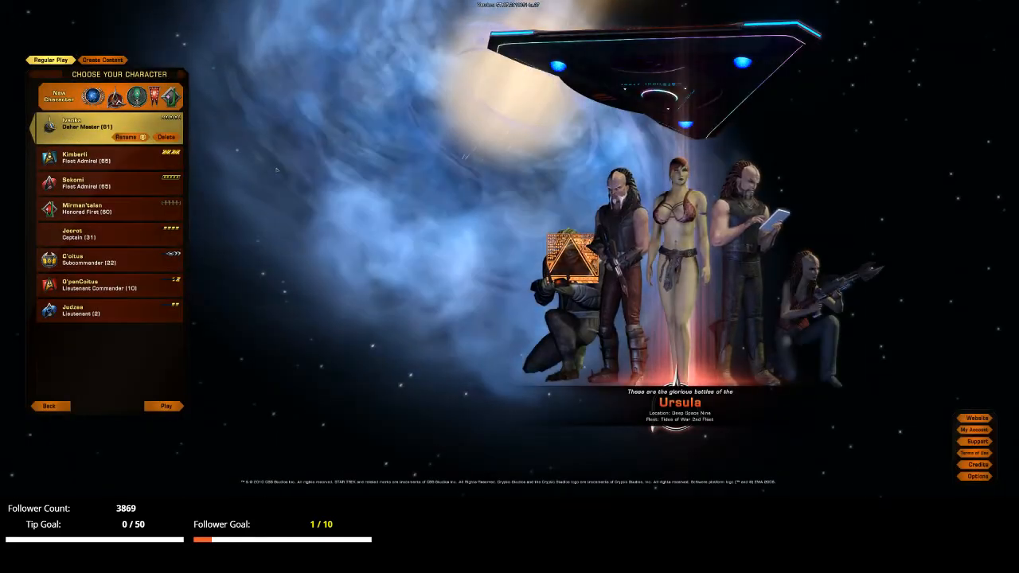
Step: Browse the roster and select the Captain (51) of the U.S.S. Kaiser
{"action": "left_click", "coordinate": [88, 258]}
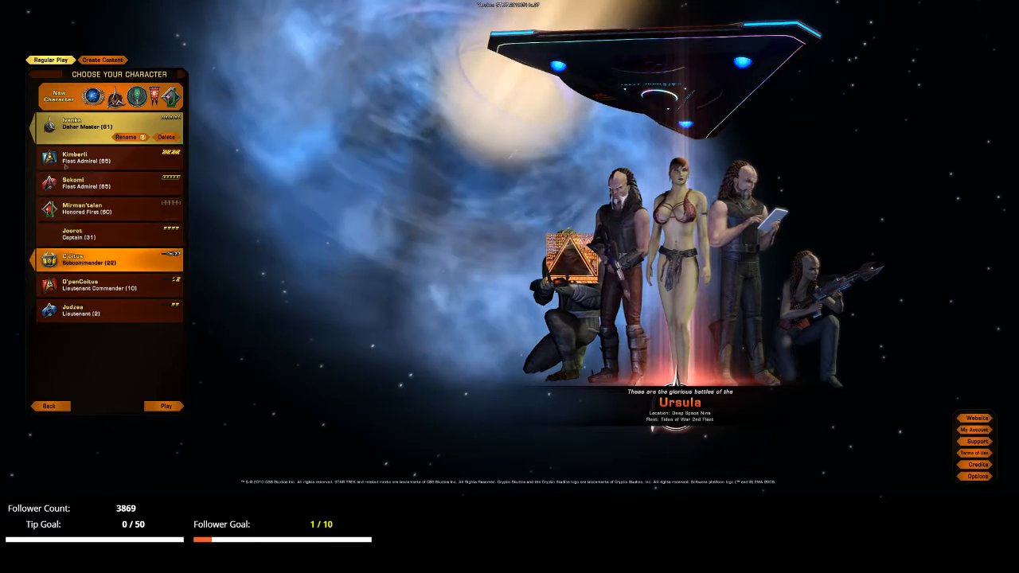
{"action": "left_click", "coordinate": [109, 157]}
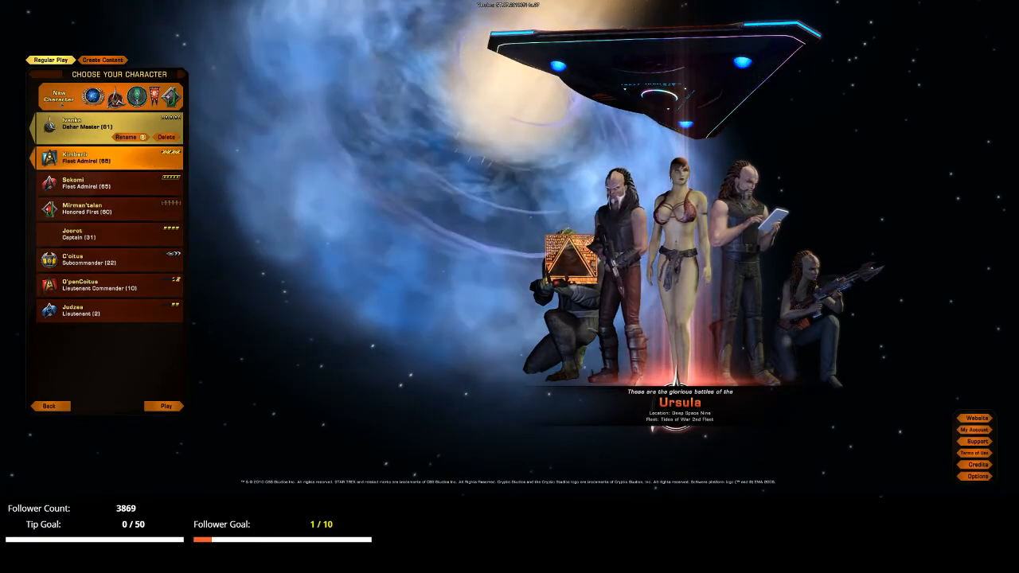
{"action": "left_click", "coordinate": [108, 234]}
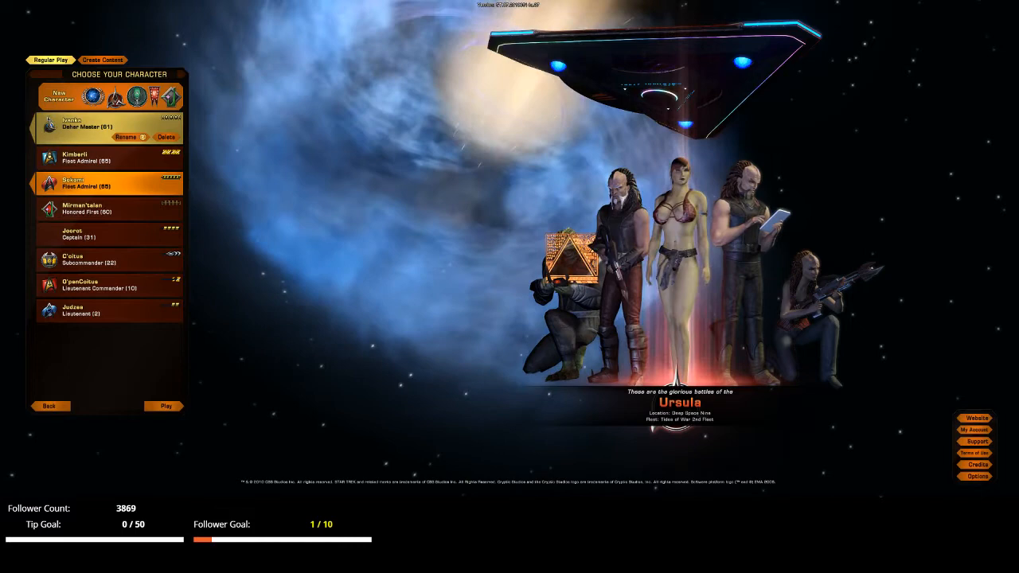
{"action": "left_click", "coordinate": [108, 183]}
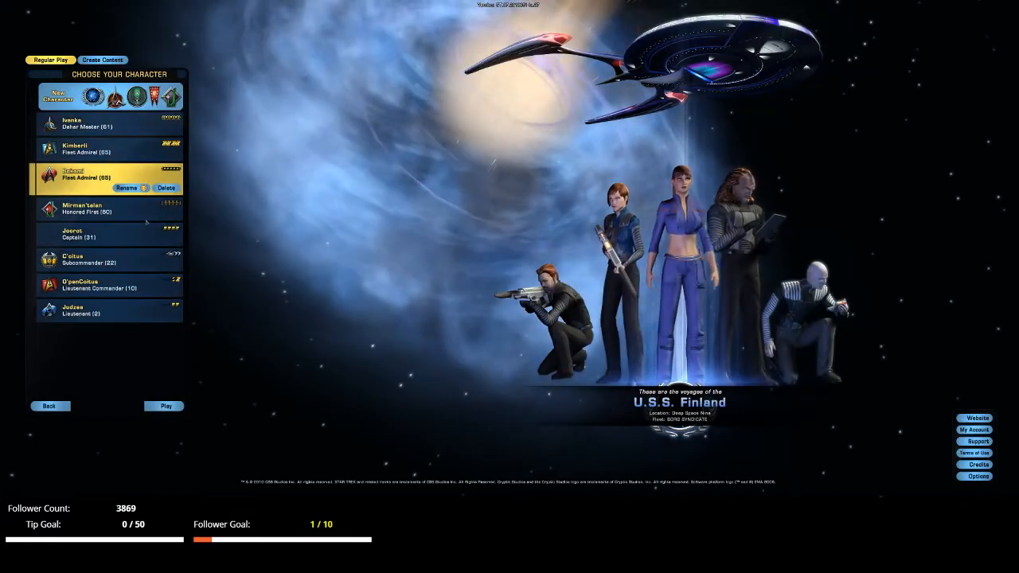
{"action": "left_click", "coordinate": [109, 236]}
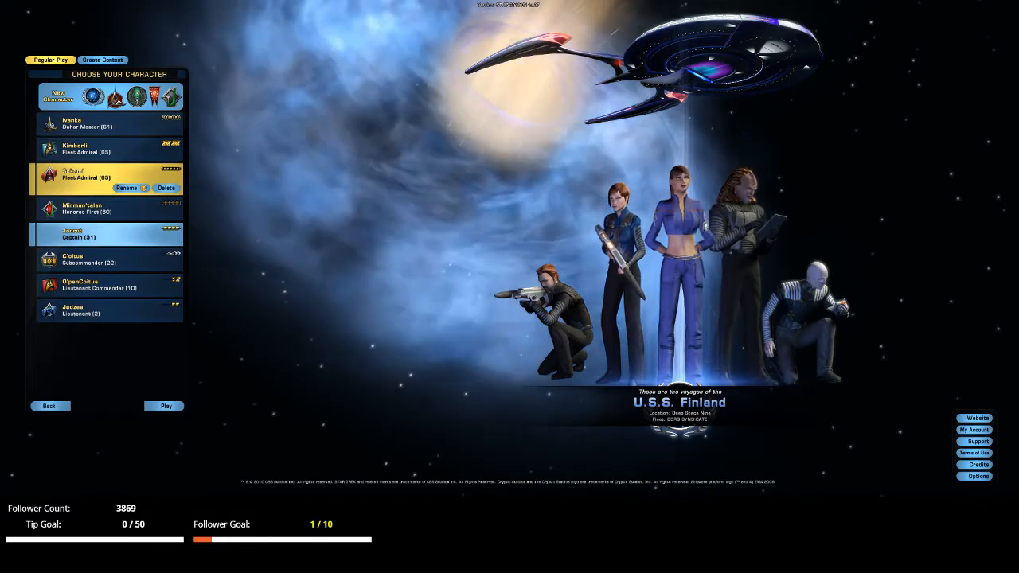
{"action": "left_click", "coordinate": [108, 226]}
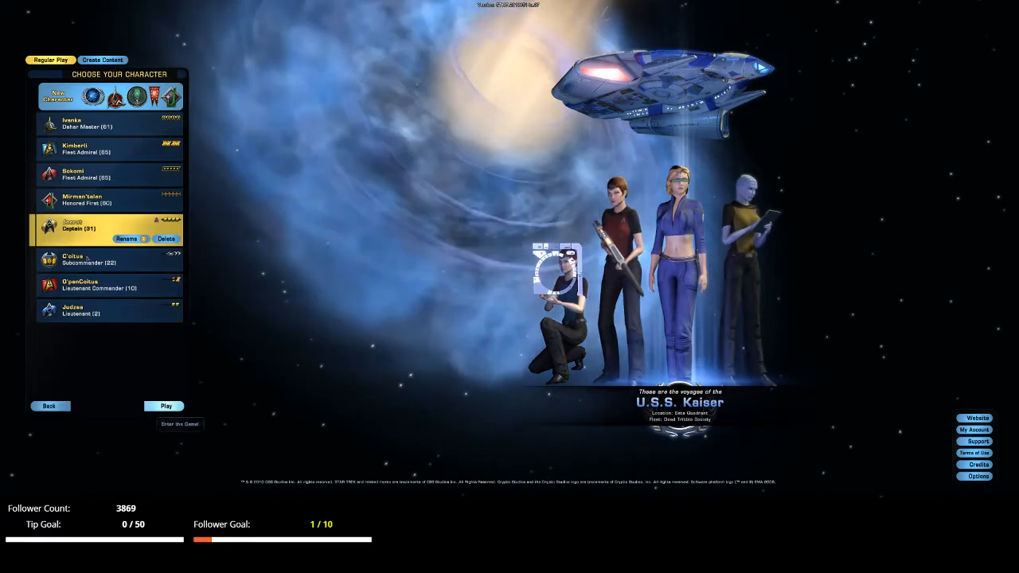
{"action": "left_click", "coordinate": [164, 406]}
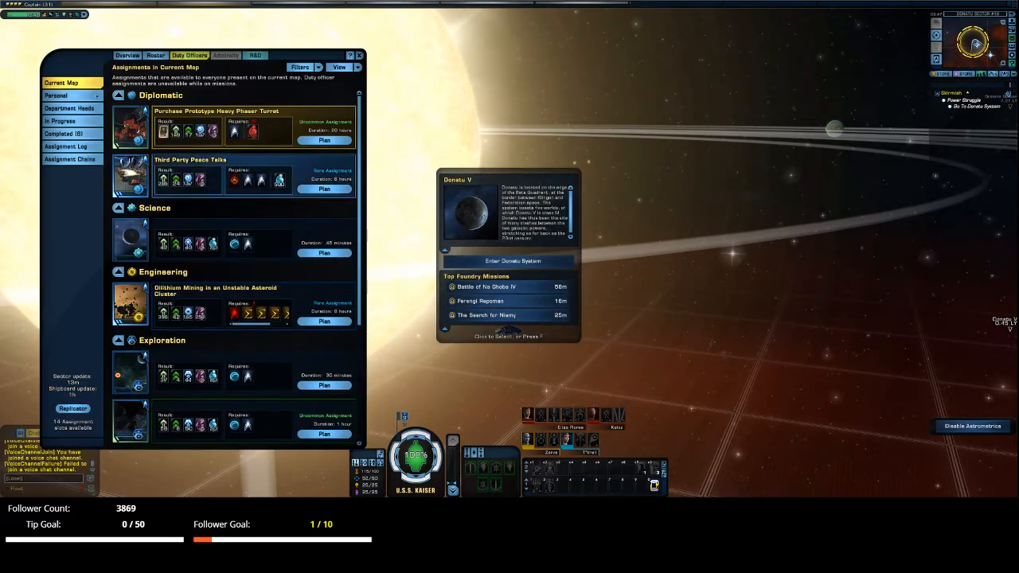
Step: Collect the finished Beams results and start Bonus Research XP (Beams) projects in both slots
{"action": "left_click", "coordinate": [255, 54]}
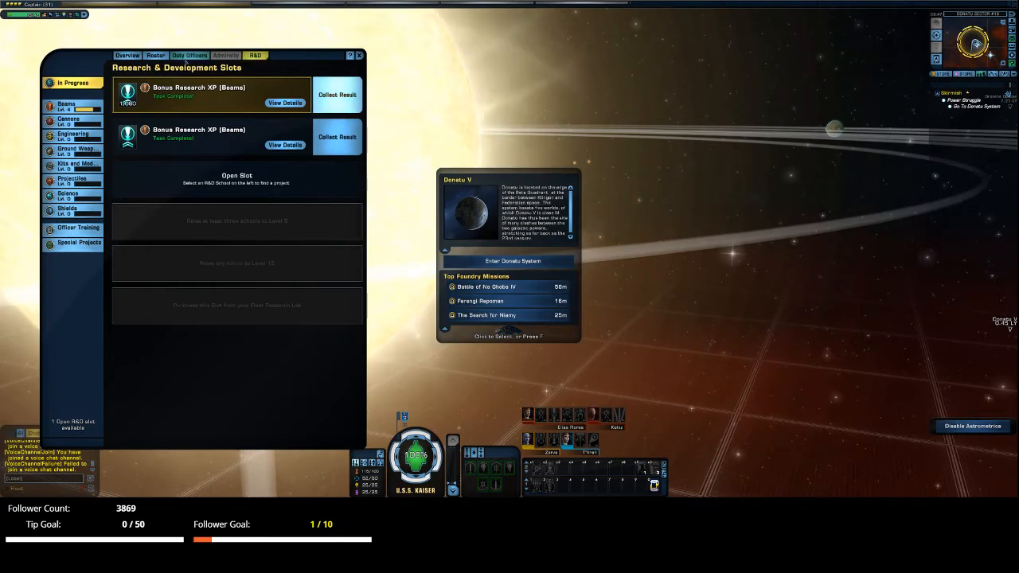
{"action": "left_click", "coordinate": [338, 95]}
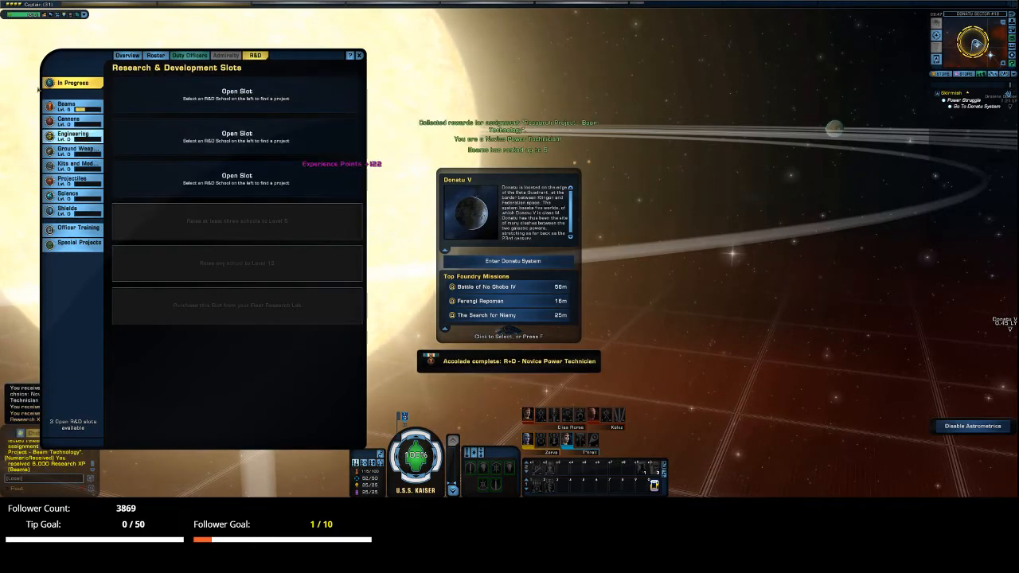
{"action": "left_click", "coordinate": [67, 108]}
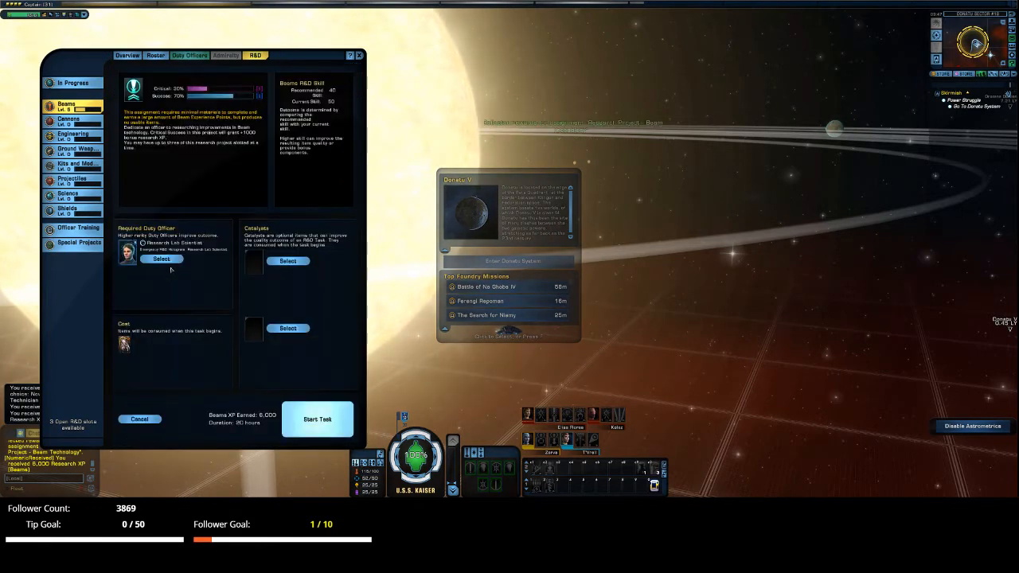
{"action": "left_click", "coordinate": [316, 419]}
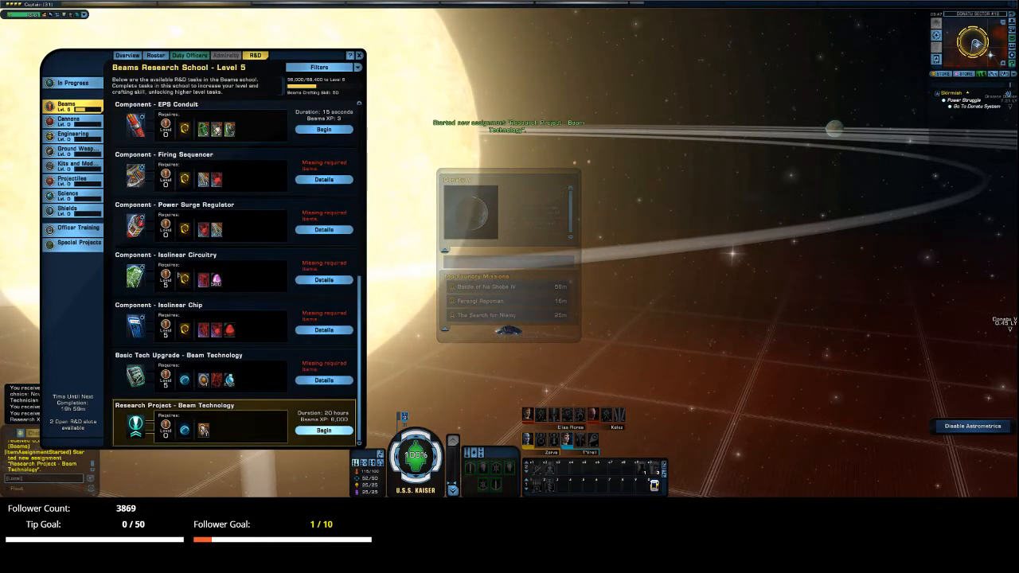
{"action": "left_click", "coordinate": [323, 430]}
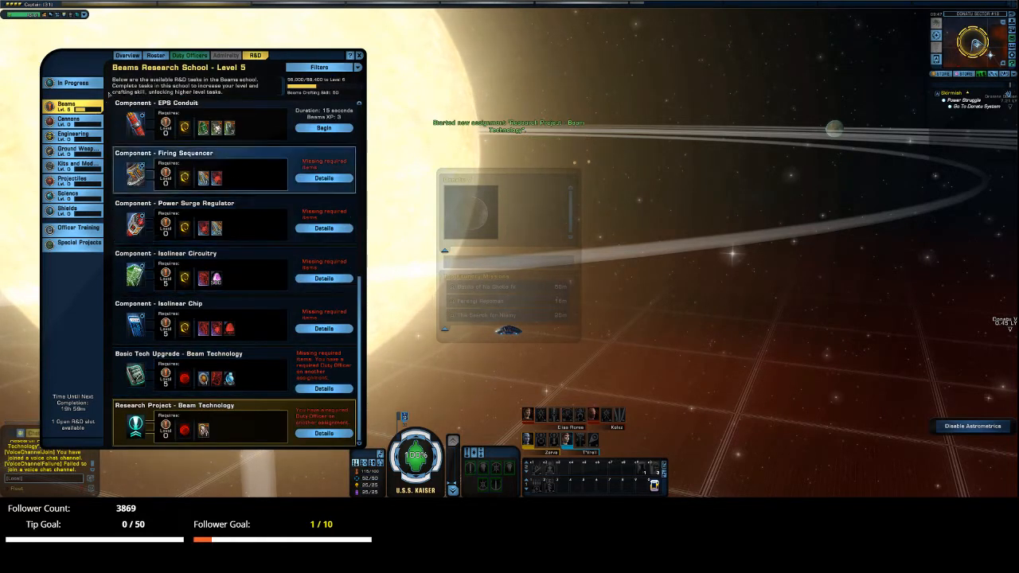
Step: Review the in-progress research and the Engineering school's project list
{"action": "left_click", "coordinate": [73, 82]}
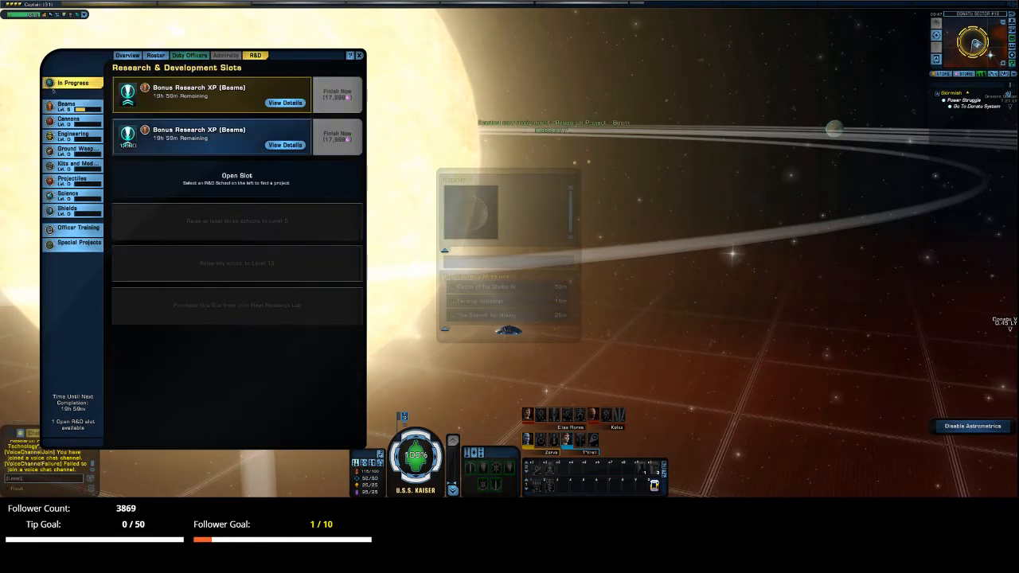
{"action": "left_click", "coordinate": [72, 135]}
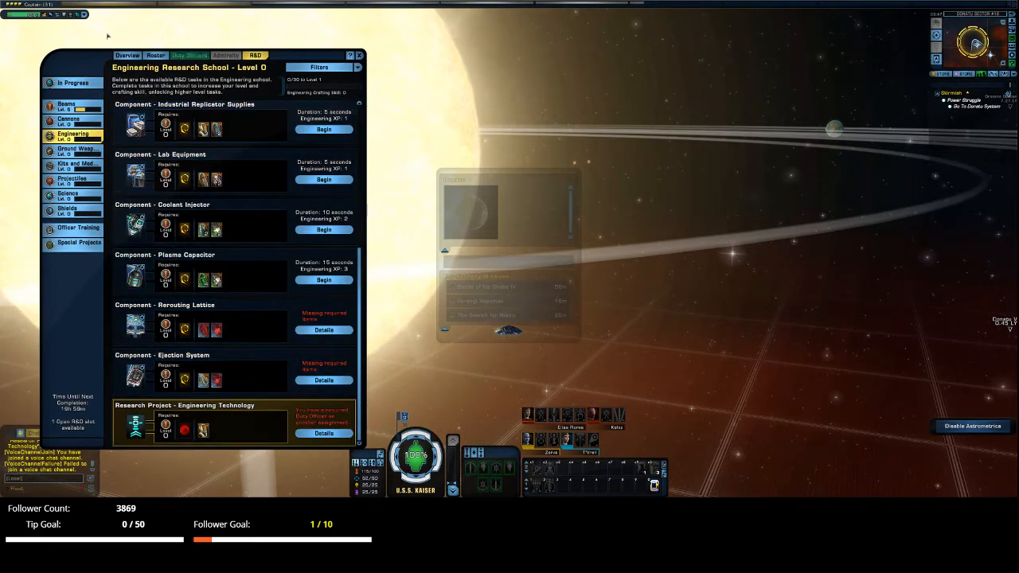
Step: Collect the rewards for all three completed duty officer assignments
{"action": "left_click", "coordinate": [188, 54]}
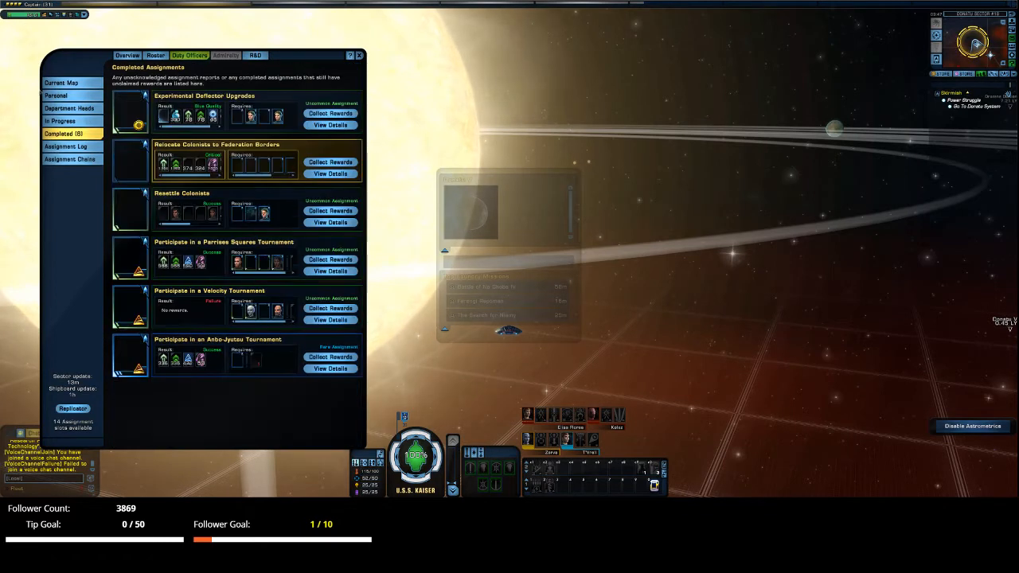
{"action": "left_click", "coordinate": [331, 114]}
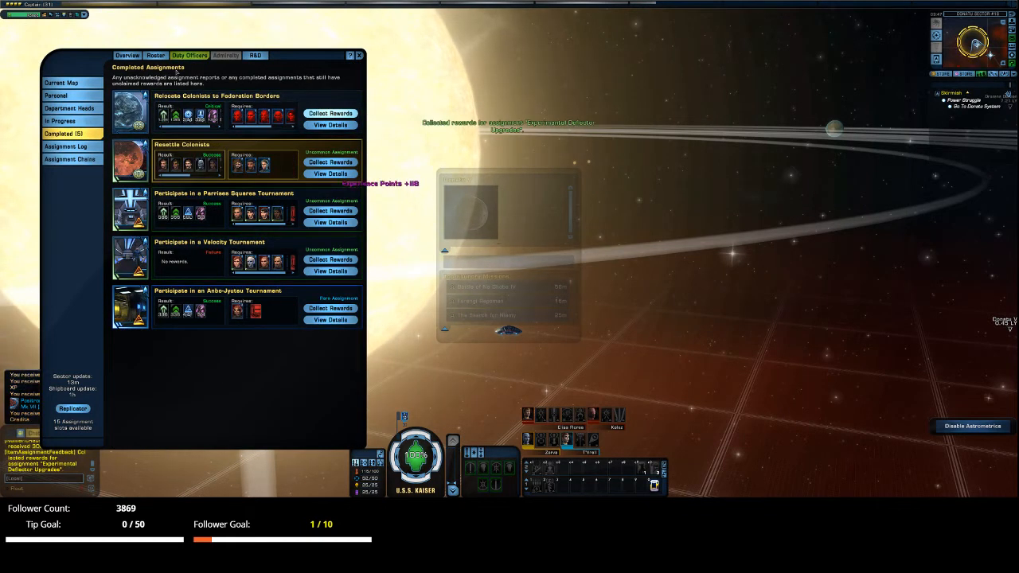
{"action": "left_click", "coordinate": [331, 162]}
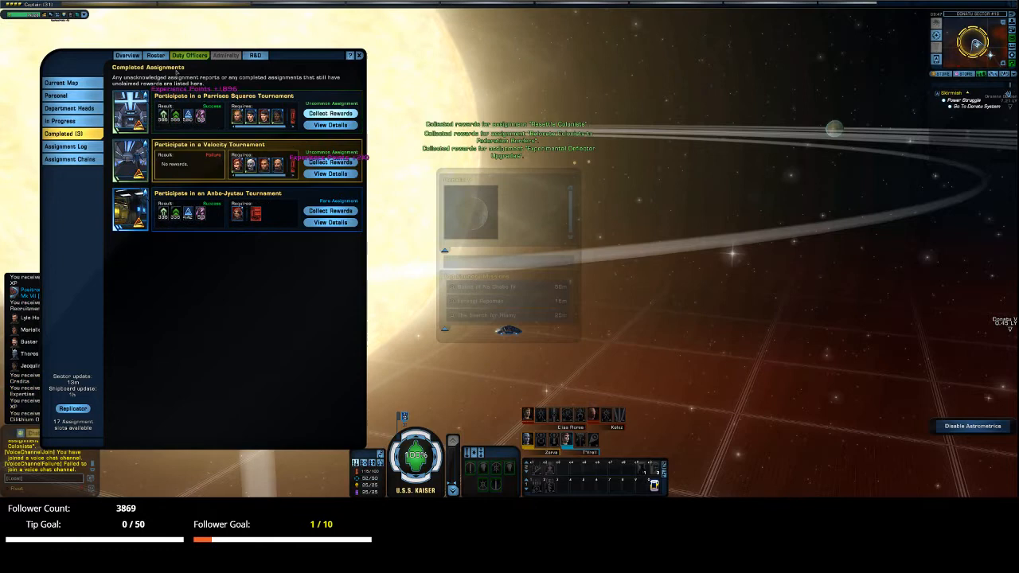
{"action": "left_click", "coordinate": [330, 210]}
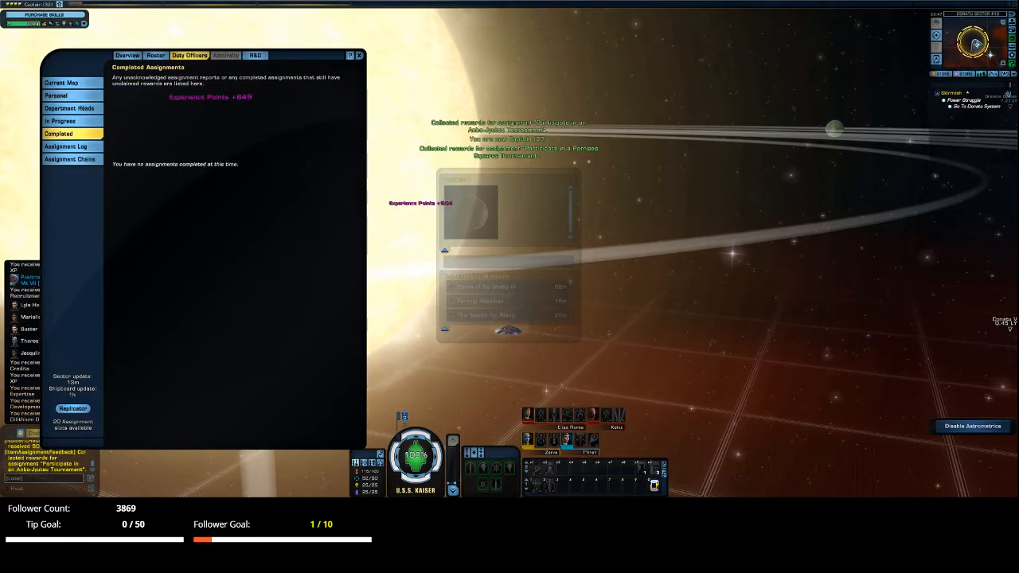
Step: Check the in-progress Beams research, then list the current-map assignments
{"action": "left_click", "coordinate": [254, 54]}
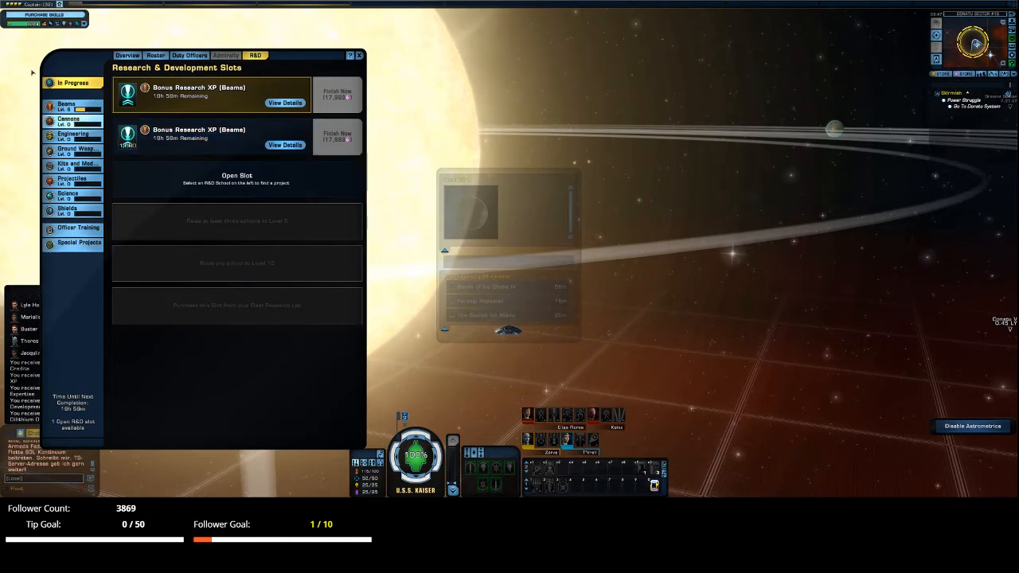
{"action": "left_click", "coordinate": [67, 105]}
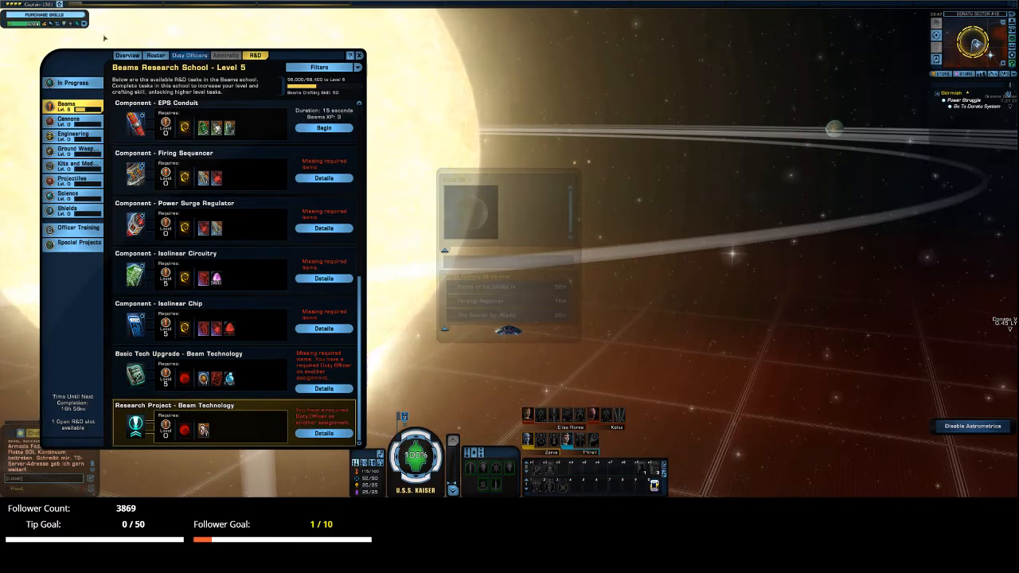
{"action": "left_click", "coordinate": [188, 54]}
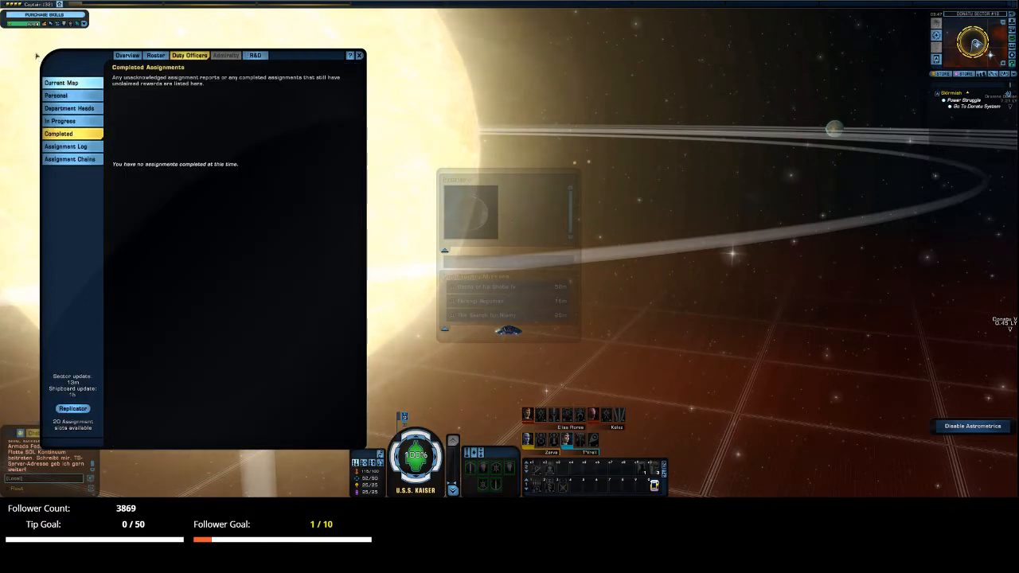
{"action": "left_click", "coordinate": [60, 82]}
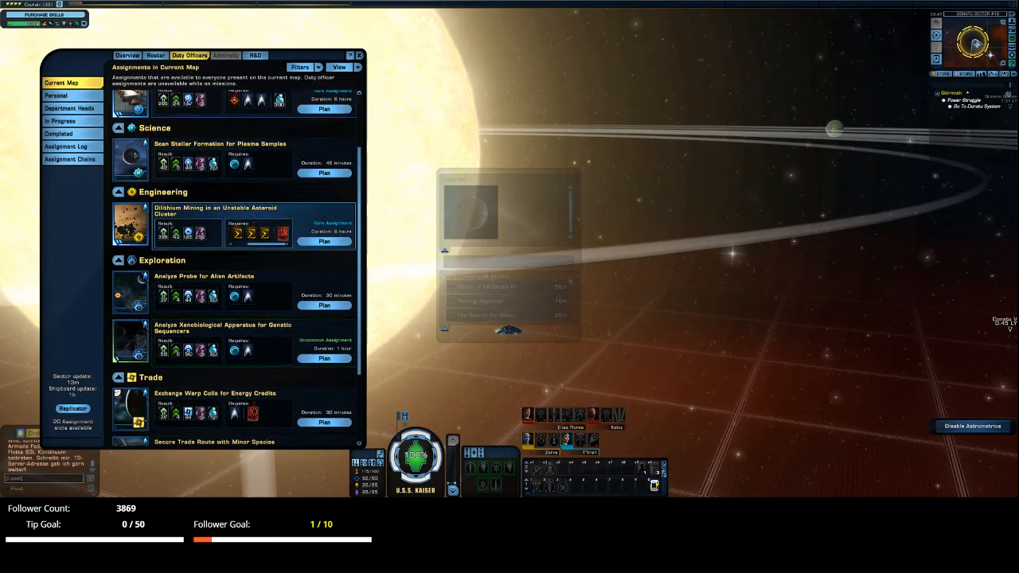
Step: From the operations officer's list, plan 'Participate in a Festival on a Local Colony'
{"action": "scroll", "scroll_direction": "down", "scroll_amount": 3}
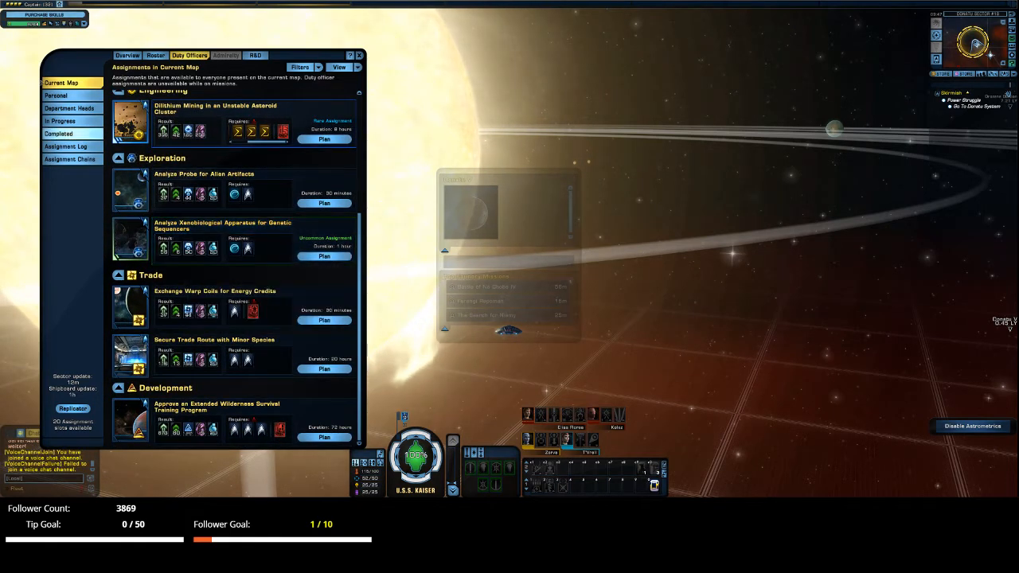
{"action": "left_click", "coordinate": [69, 108]}
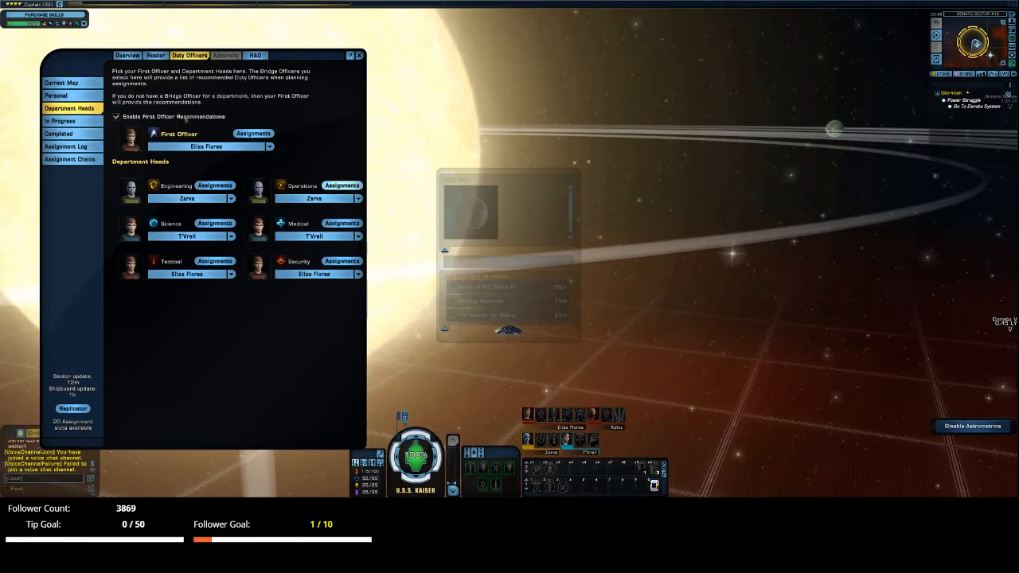
{"action": "left_click", "coordinate": [341, 185]}
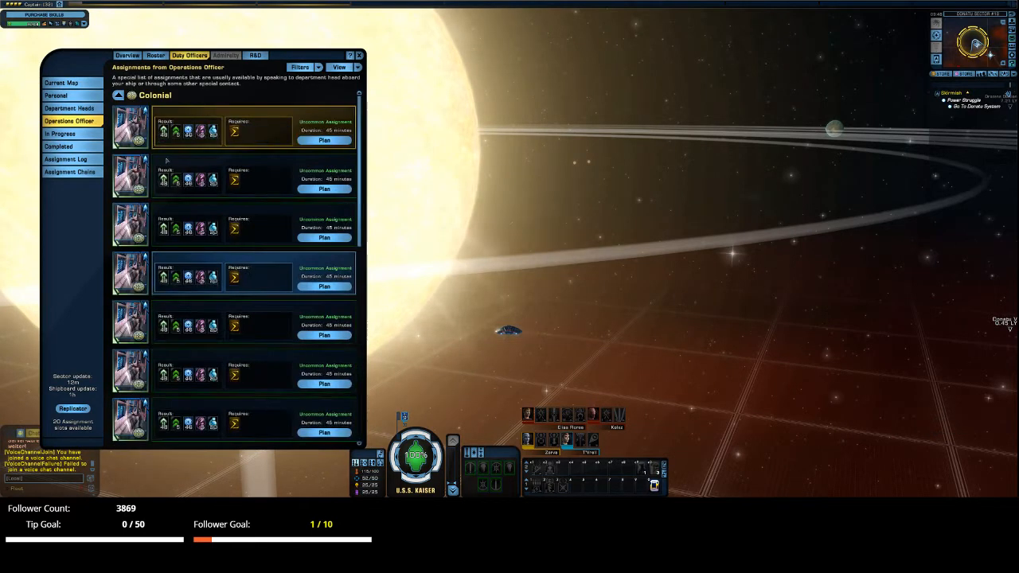
{"action": "scroll", "scroll_direction": "down", "scroll_amount": 3}
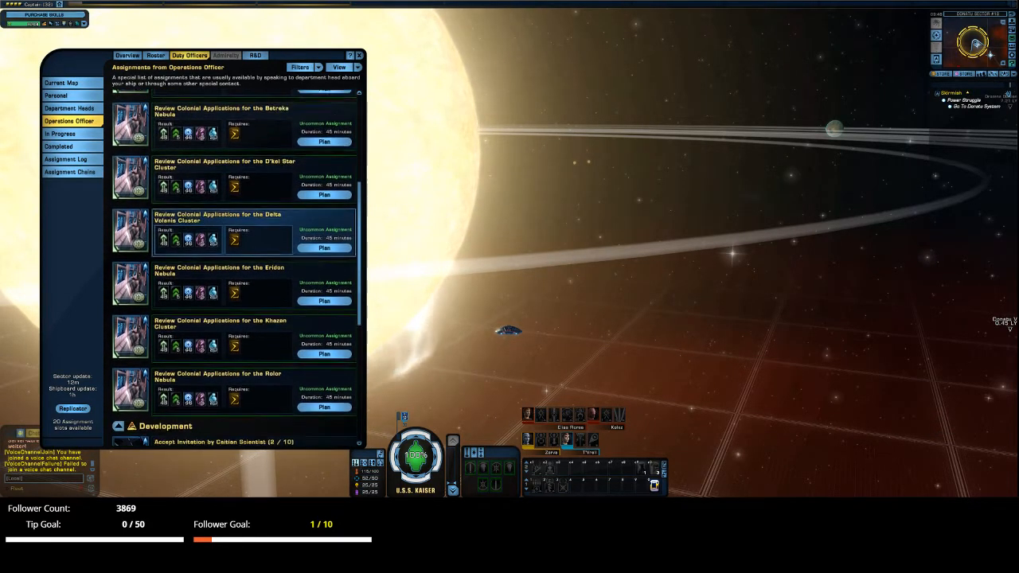
{"action": "scroll", "scroll_direction": "down", "scroll_amount": 3}
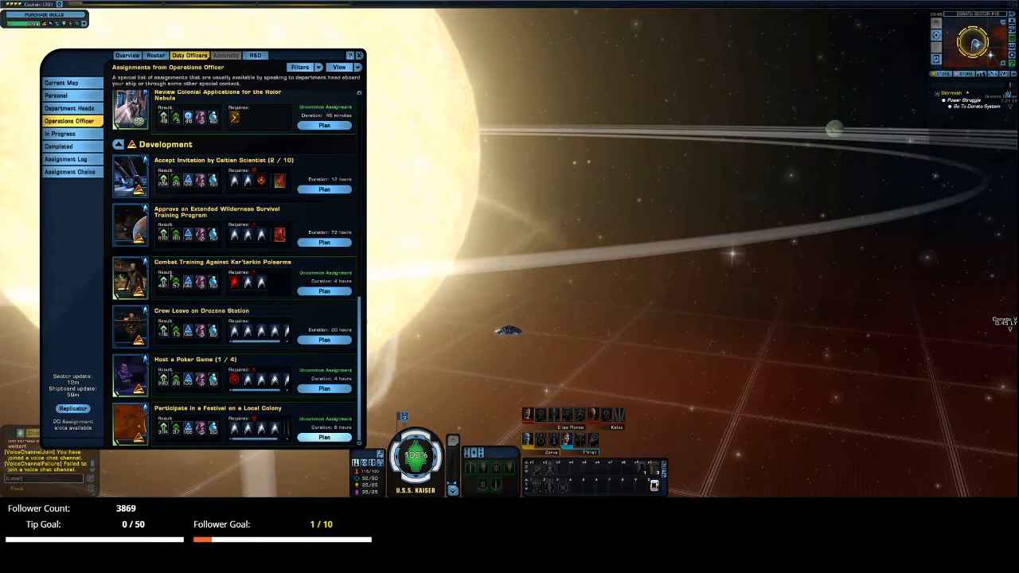
{"action": "left_click", "coordinate": [325, 437]}
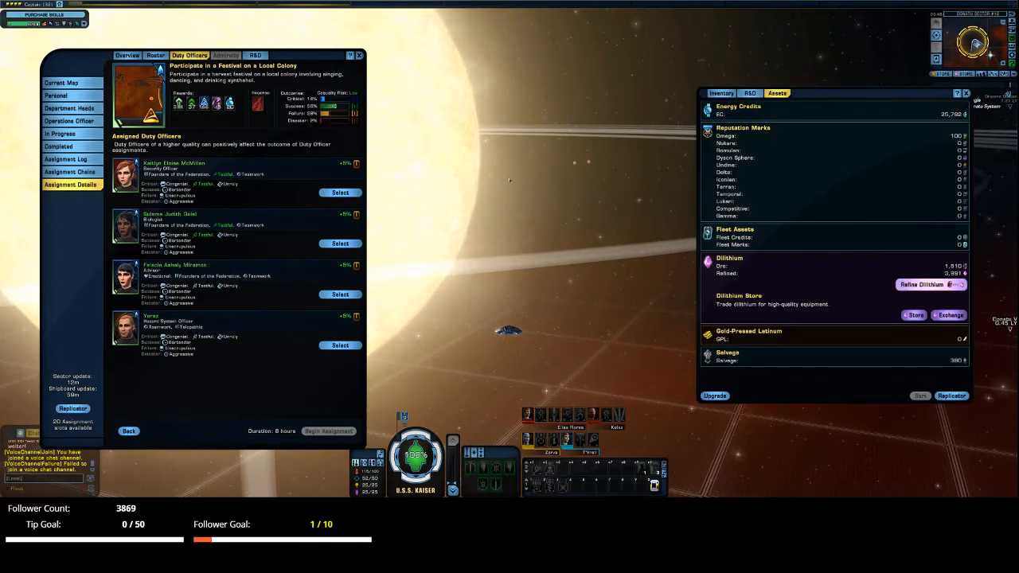
Step: Buy two Synthehol from the ship replicator
{"action": "left_click", "coordinate": [721, 92]}
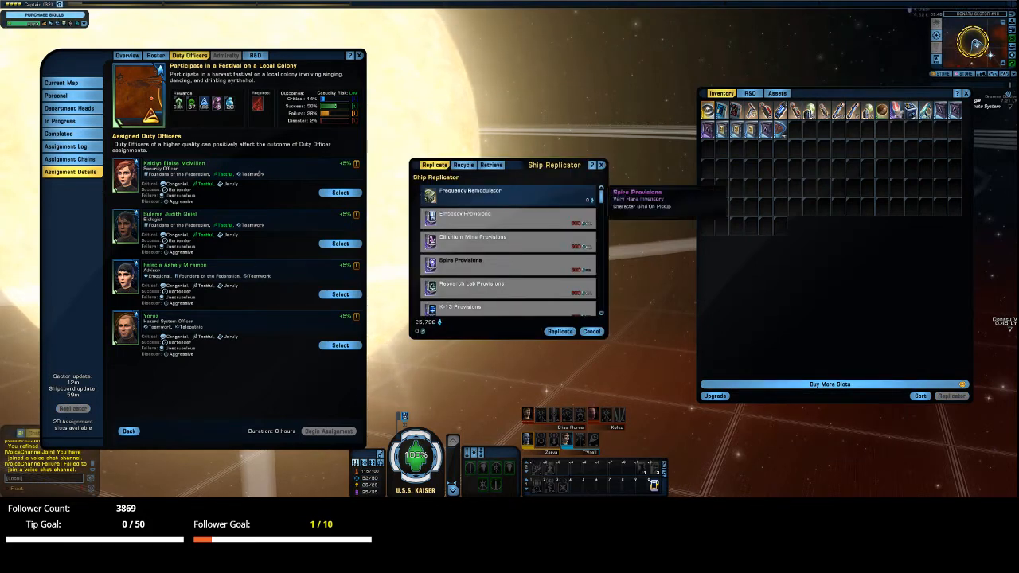
{"action": "scroll", "scroll_direction": "down", "scroll_amount": 3}
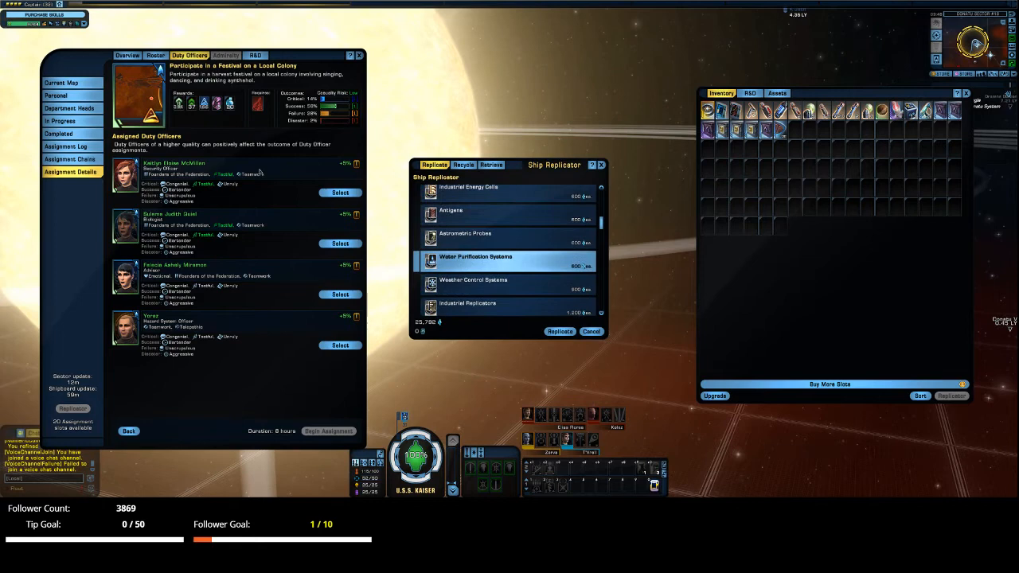
{"action": "scroll", "scroll_direction": "down", "scroll_amount": 3}
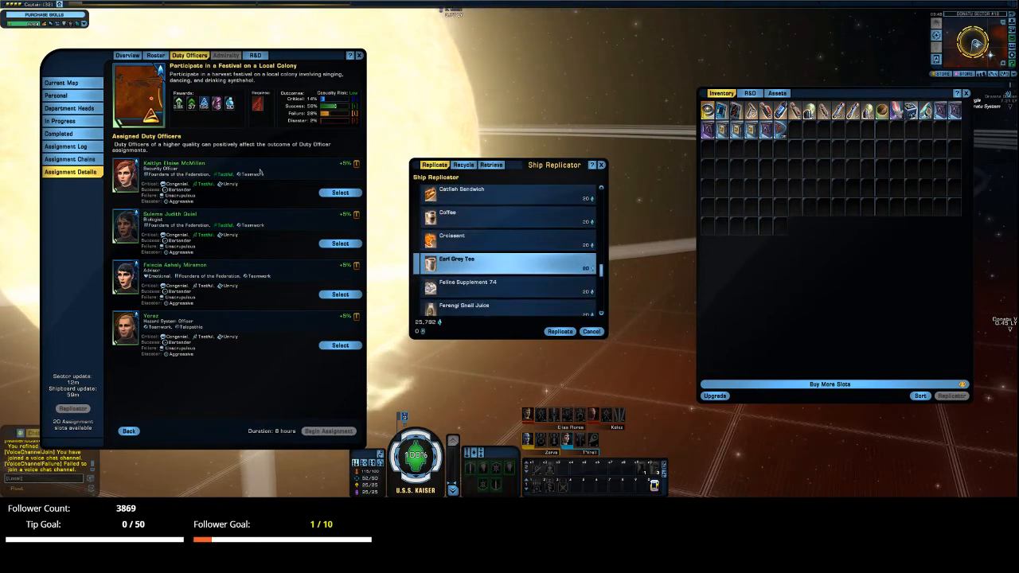
{"action": "scroll", "scroll_direction": "down", "scroll_amount": 3}
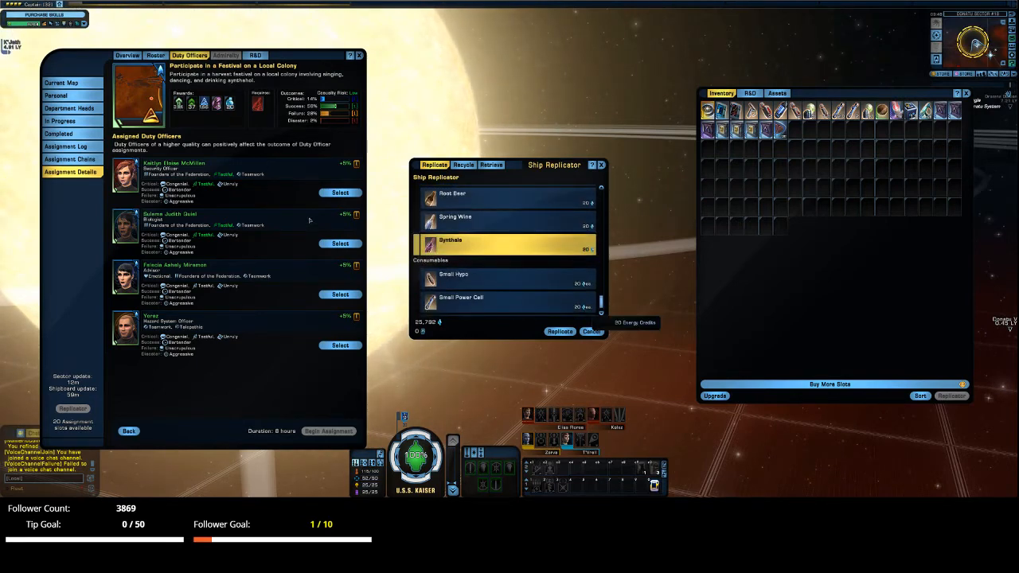
{"action": "left_click", "coordinate": [560, 331]}
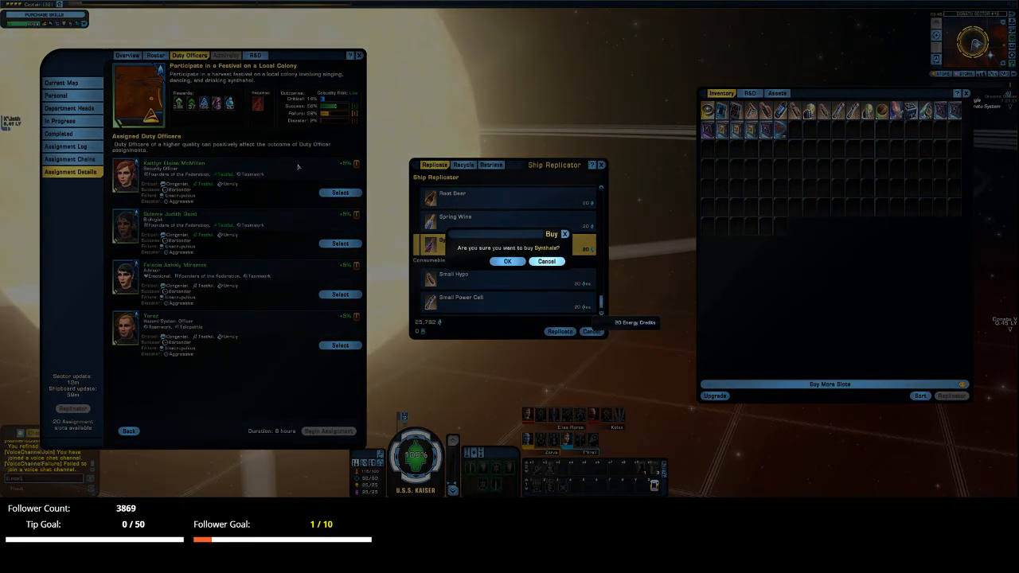
{"action": "left_click", "coordinate": [507, 261]}
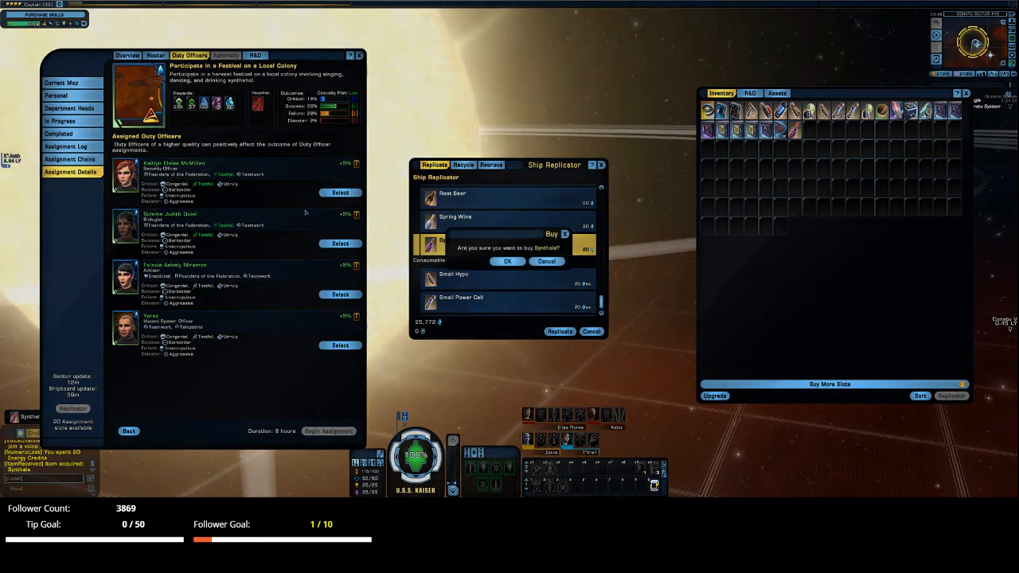
{"action": "left_click", "coordinate": [506, 261]}
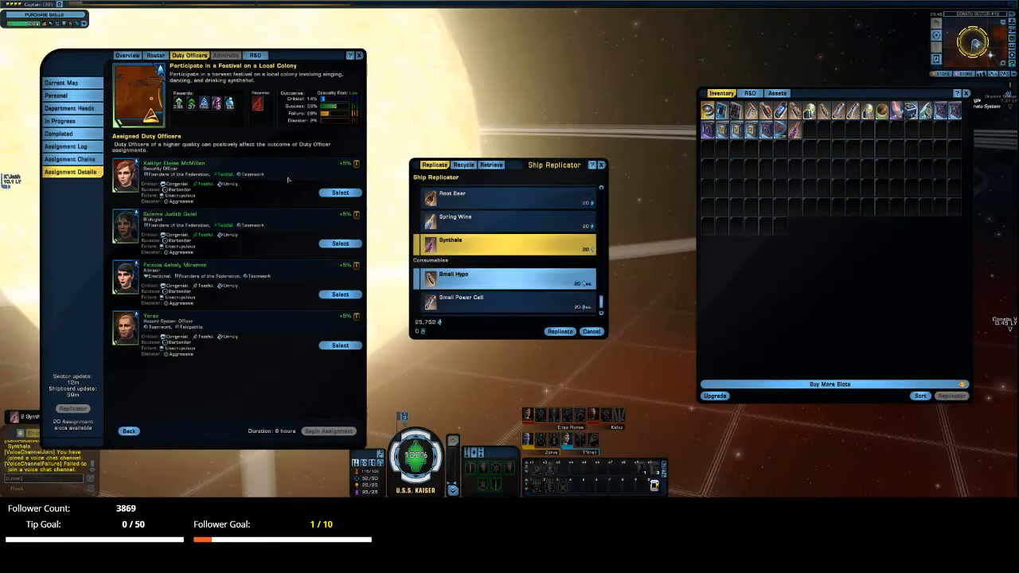
{"action": "left_click", "coordinate": [561, 332]}
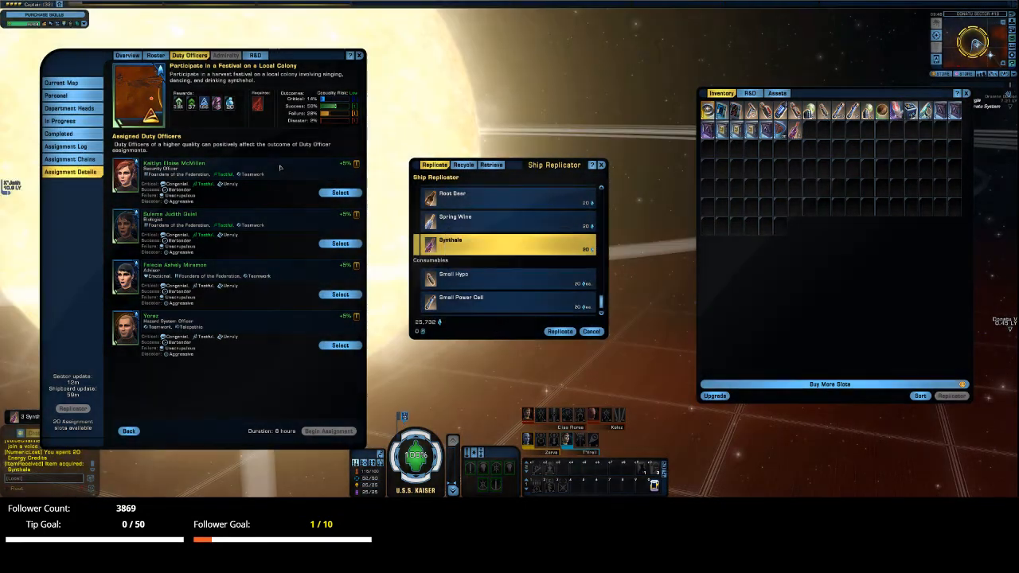
{"action": "left_click", "coordinate": [560, 331]}
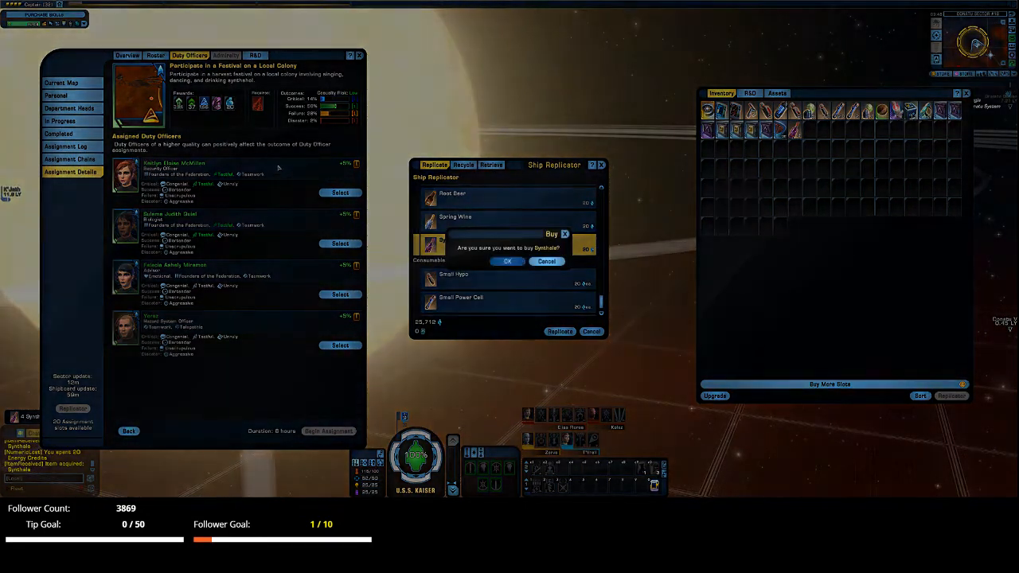
{"action": "left_click", "coordinate": [507, 261]}
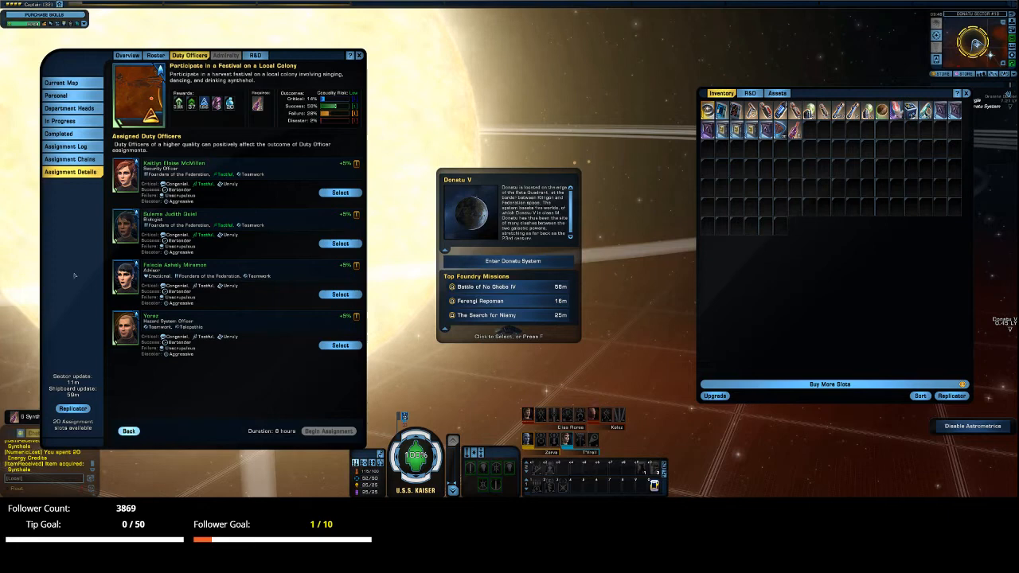
Step: Return to the operations officer's list and begin the festival assignment
{"action": "left_click", "coordinate": [128, 430]}
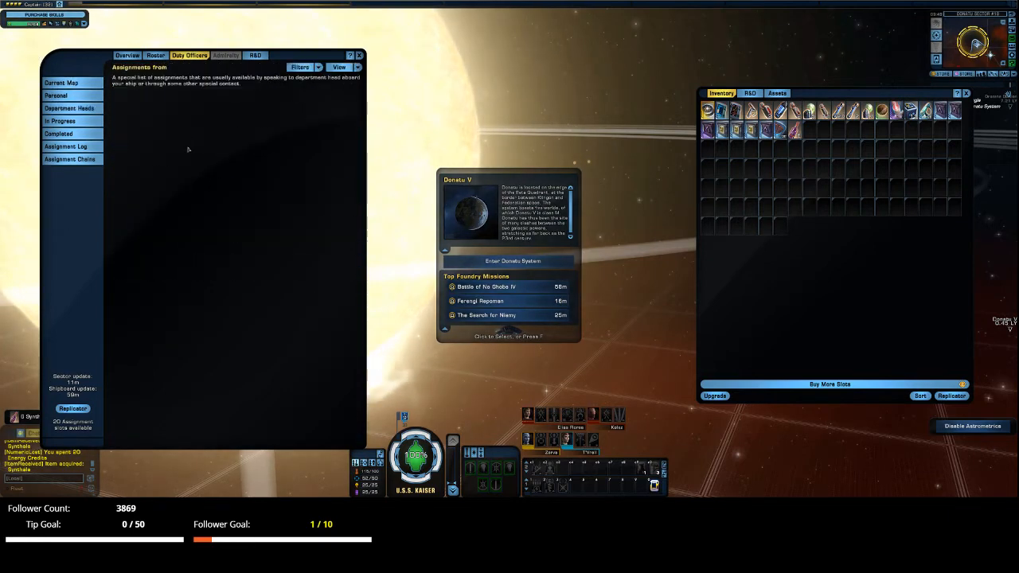
{"action": "left_click", "coordinate": [70, 121]}
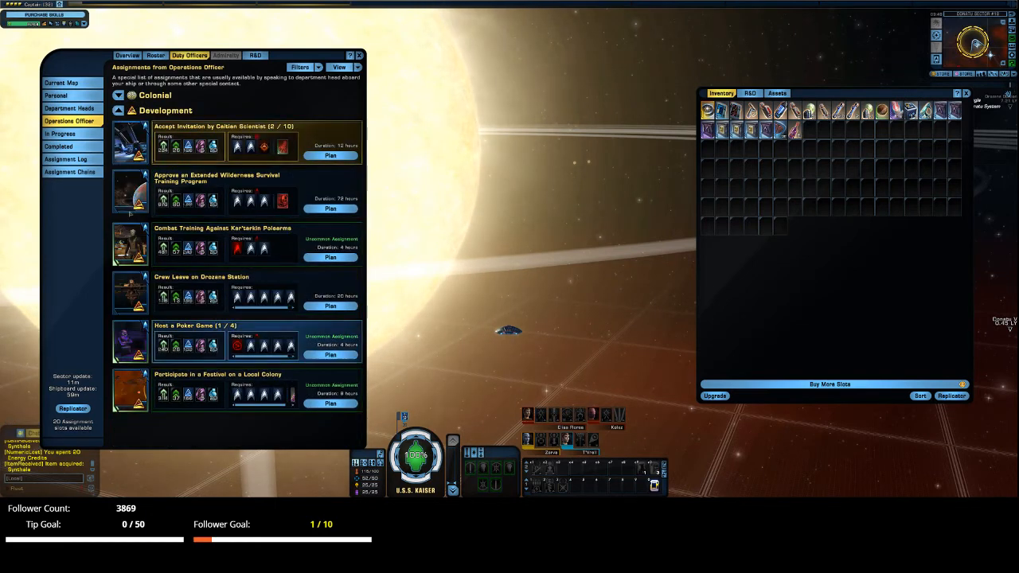
{"action": "left_click", "coordinate": [332, 404]}
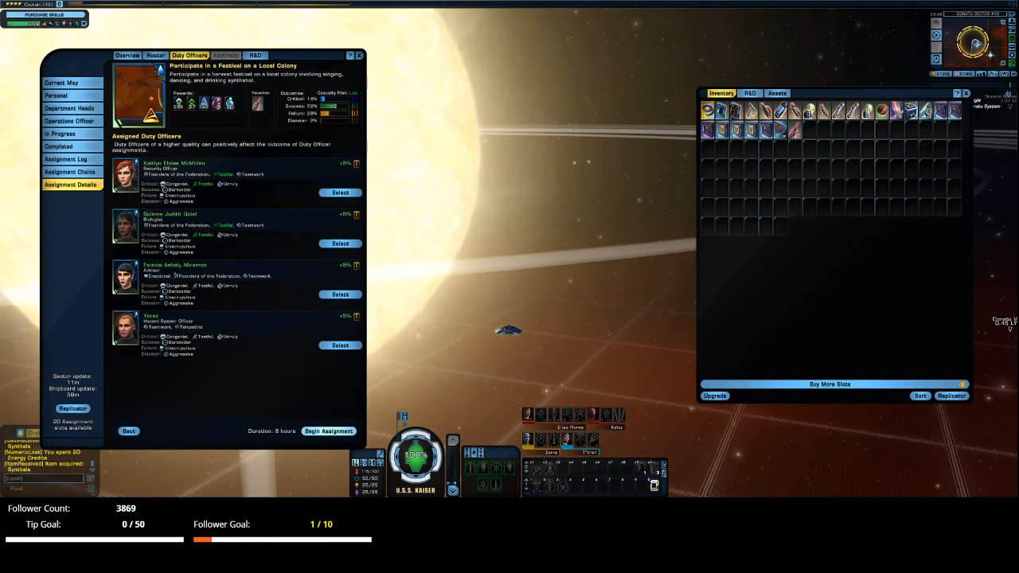
{"action": "left_click", "coordinate": [328, 430]}
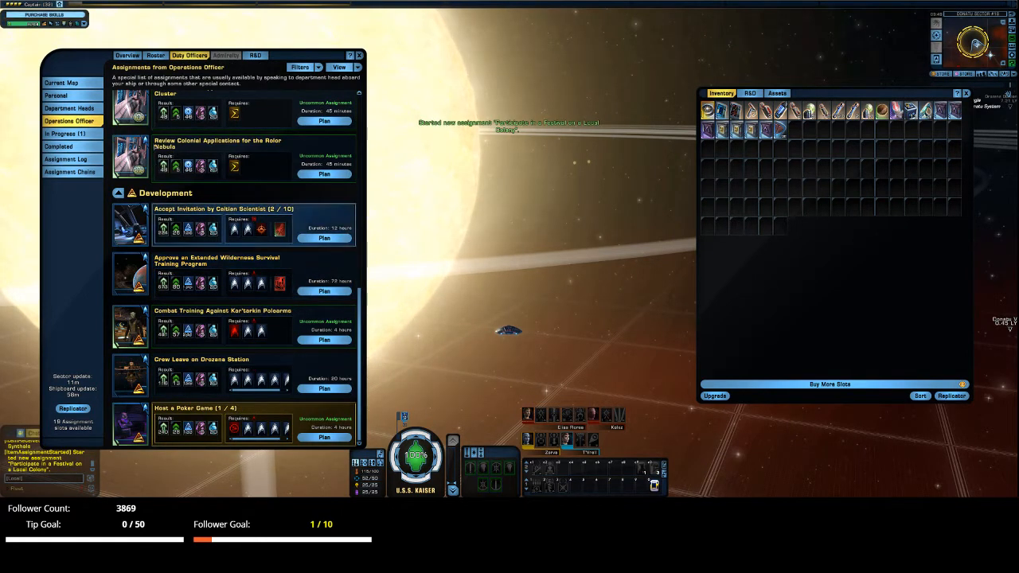
{"action": "mouse_move", "coordinate": [217, 271]}
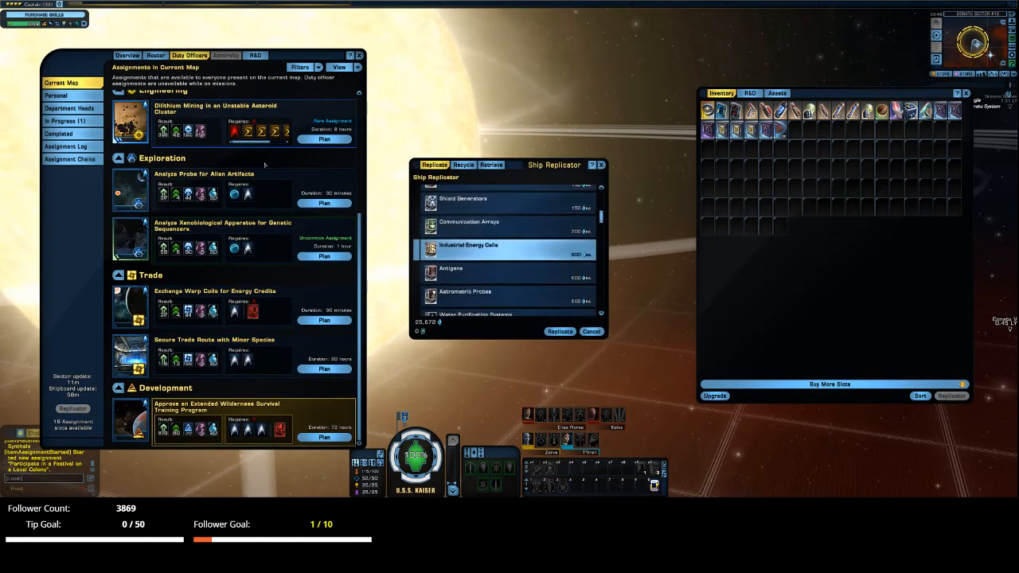
Step: Scroll down through the ship replicator's goods list
{"action": "scroll", "scroll_direction": "down", "scroll_amount": 3}
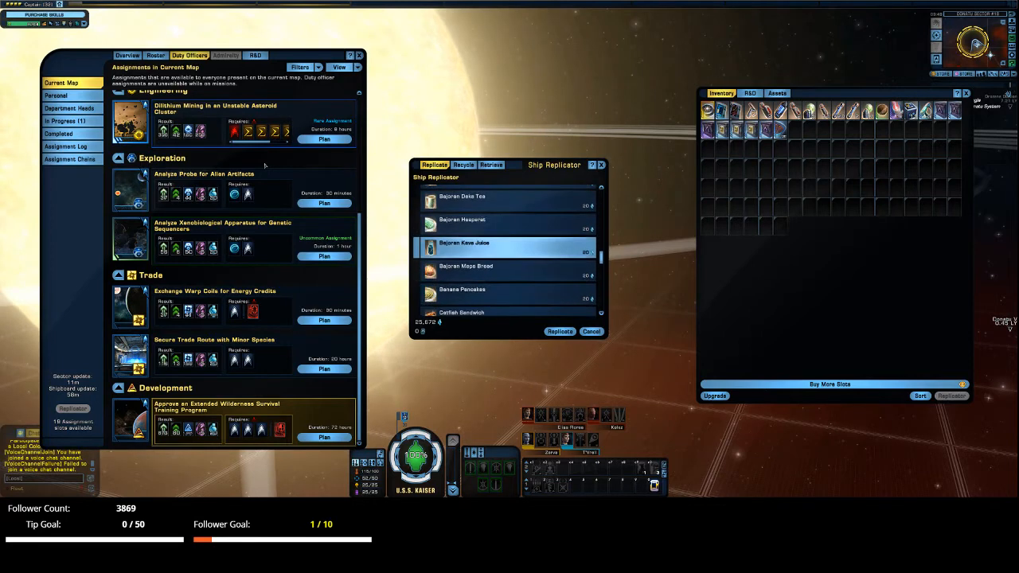
{"action": "scroll", "scroll_direction": "down", "scroll_amount": 3}
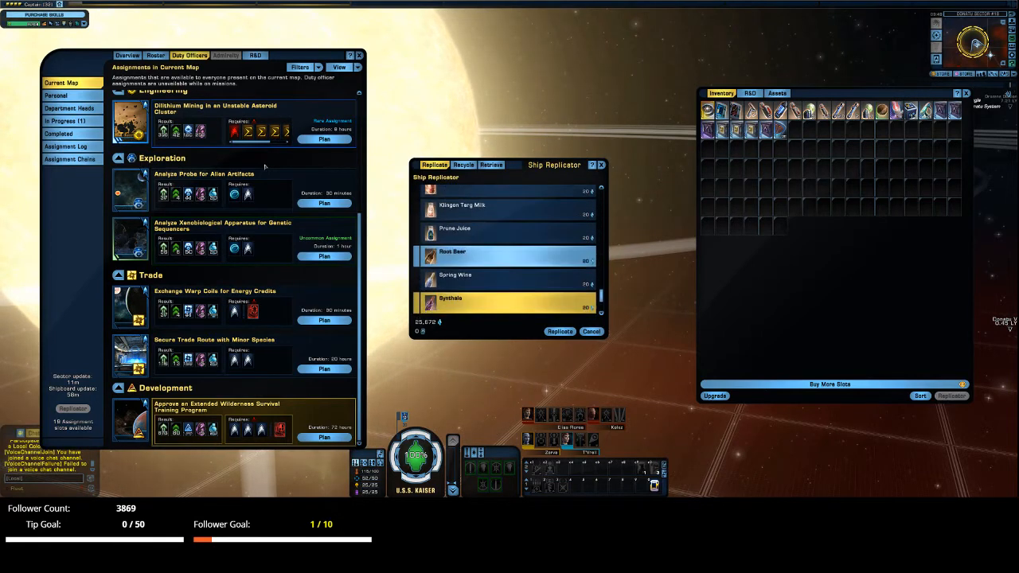
{"action": "scroll", "scroll_direction": "down", "scroll_amount": 3}
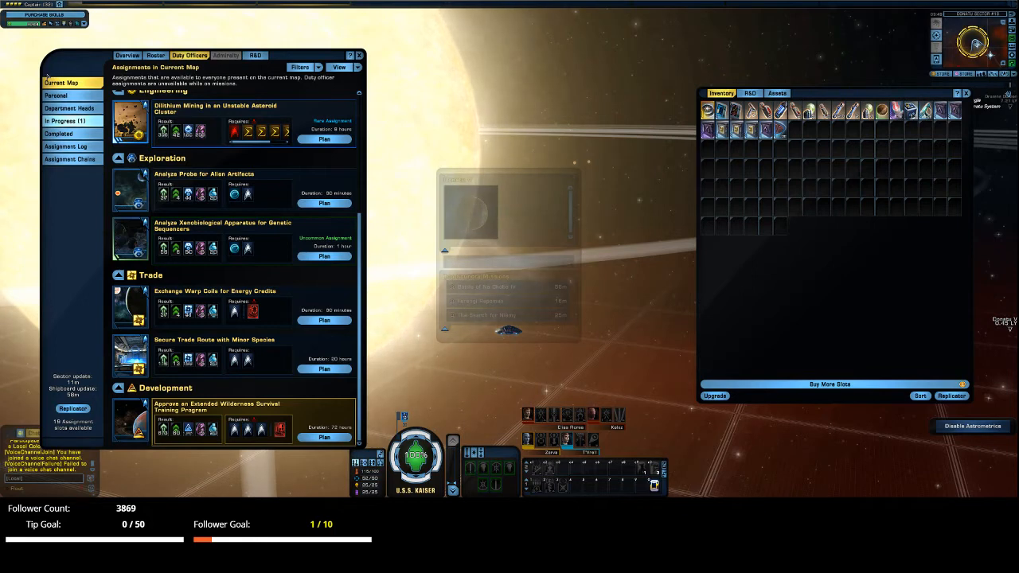
Step: From the engineering officer's list, plan and begin Experimental Console Upgrades
{"action": "left_click", "coordinate": [71, 109]}
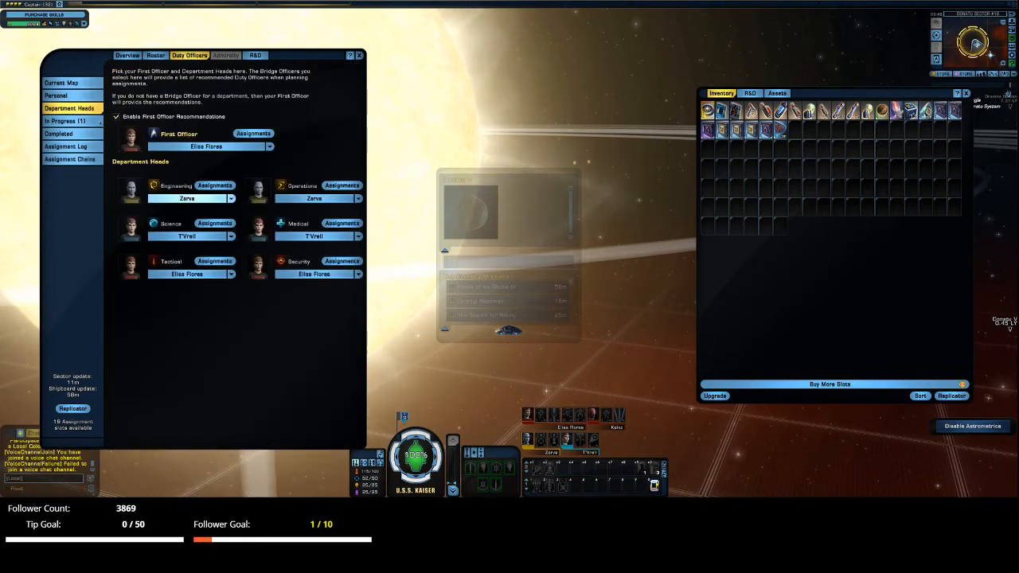
{"action": "left_click", "coordinate": [213, 184]}
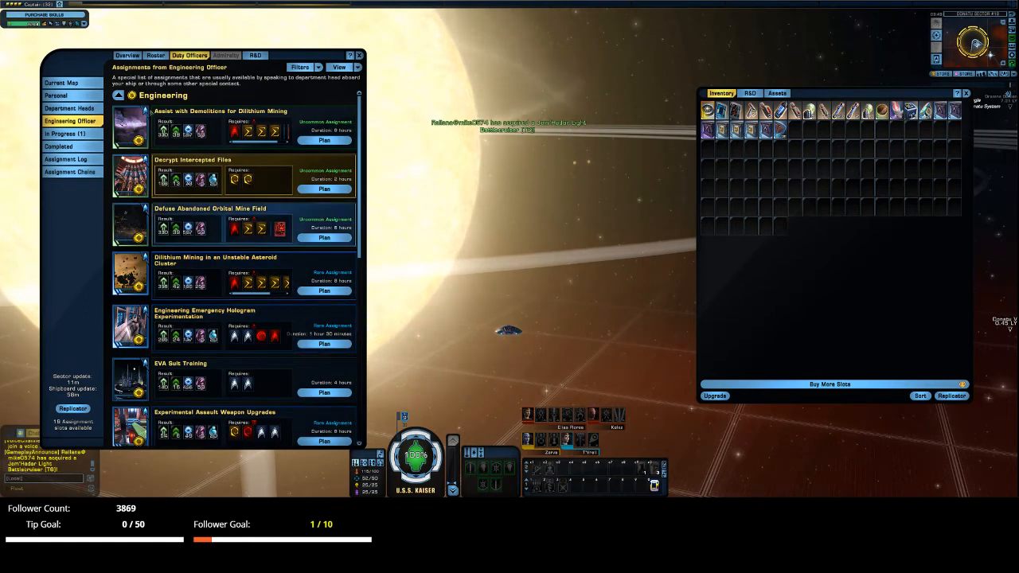
{"action": "left_click", "coordinate": [300, 67]}
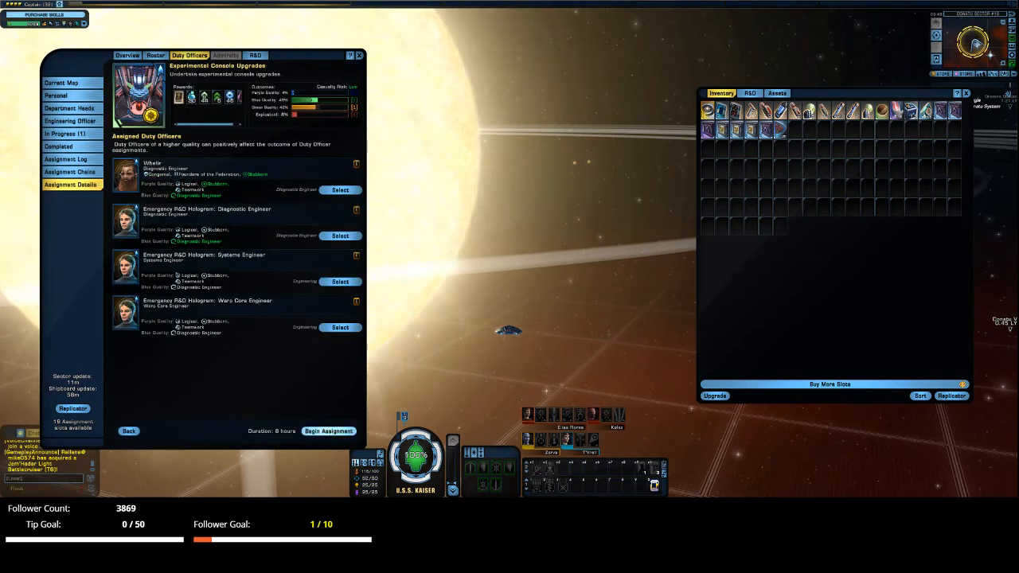
{"action": "left_click", "coordinate": [328, 430]}
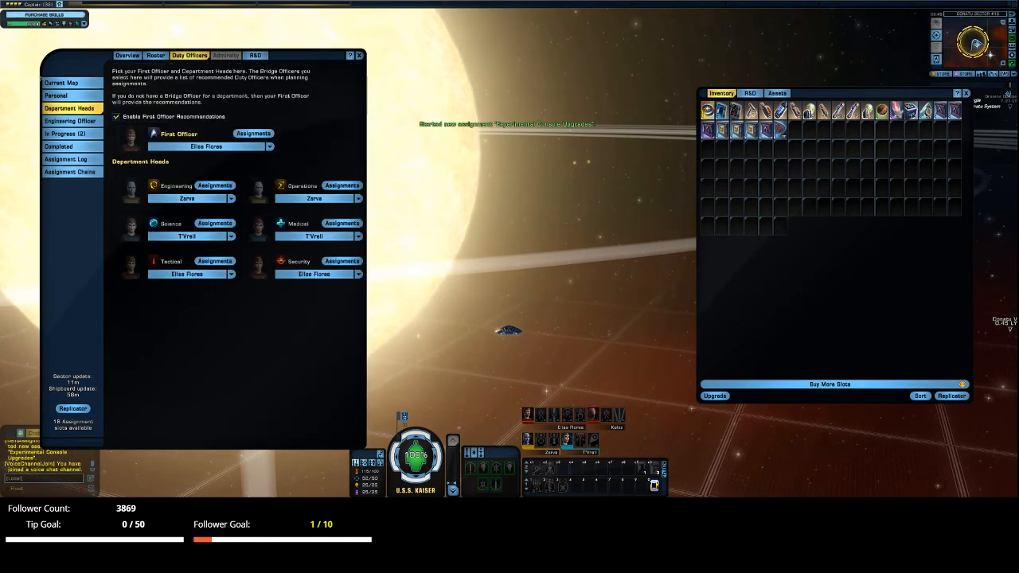
Step: Review the Starfleet Intelligence officer's assignments, then the tactical officer's list
{"action": "left_click", "coordinate": [71, 121]}
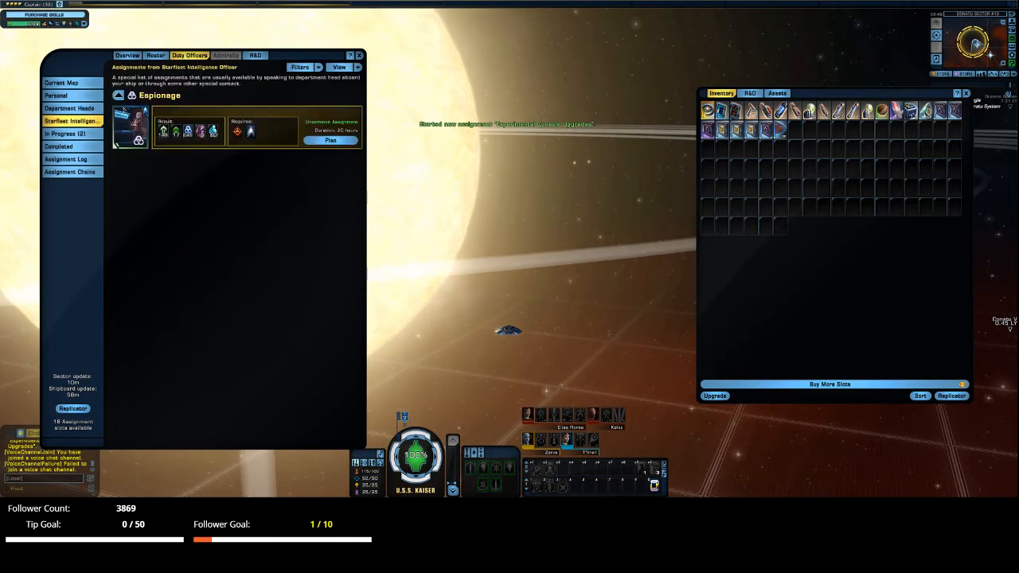
{"action": "left_click", "coordinate": [70, 108]}
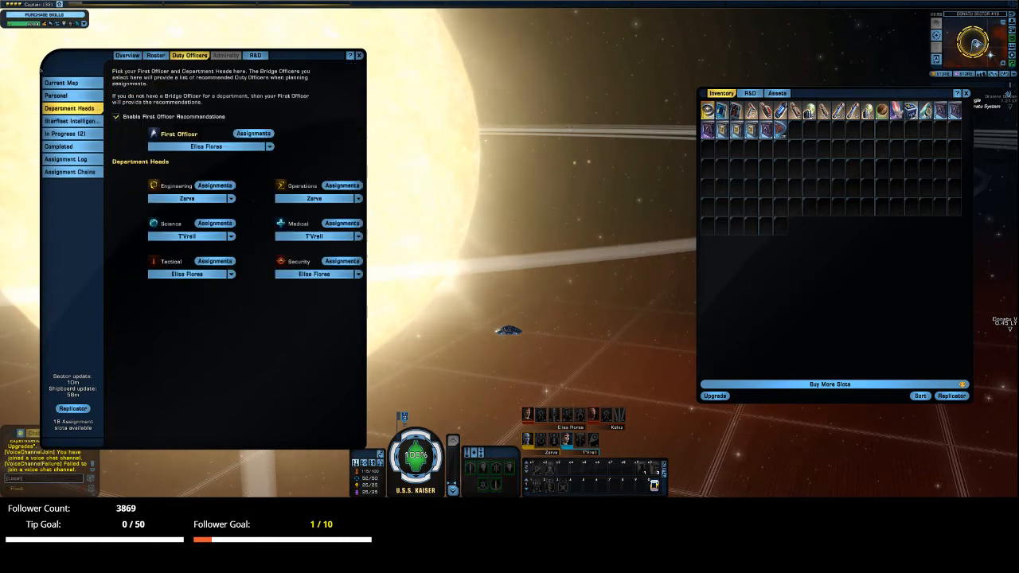
{"action": "left_click", "coordinate": [215, 261]}
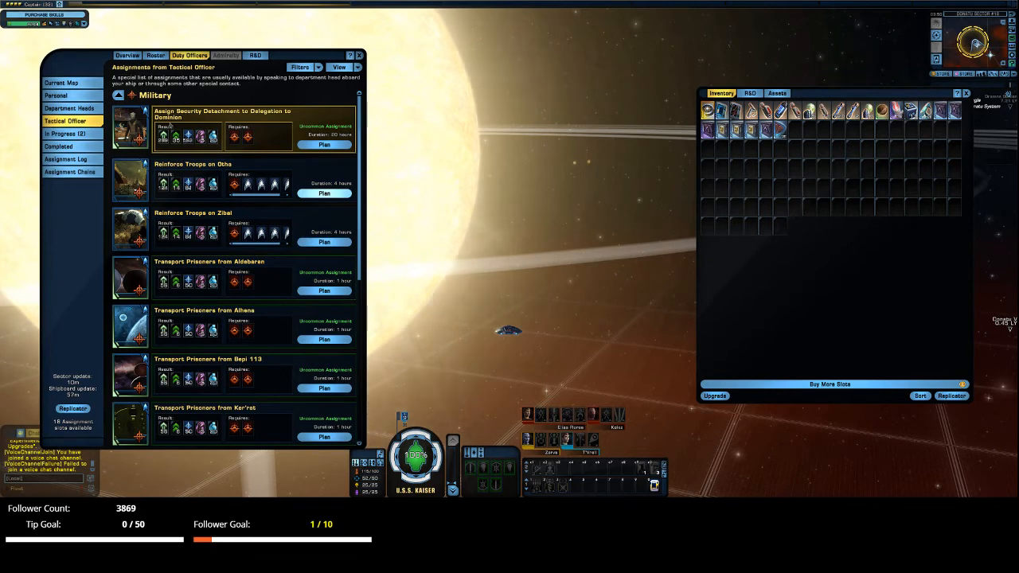
Step: Plan and begin Instigate Defection, then Sabotage Klingon Repair Facilities
{"action": "scroll", "scroll_direction": "down", "scroll_amount": 3}
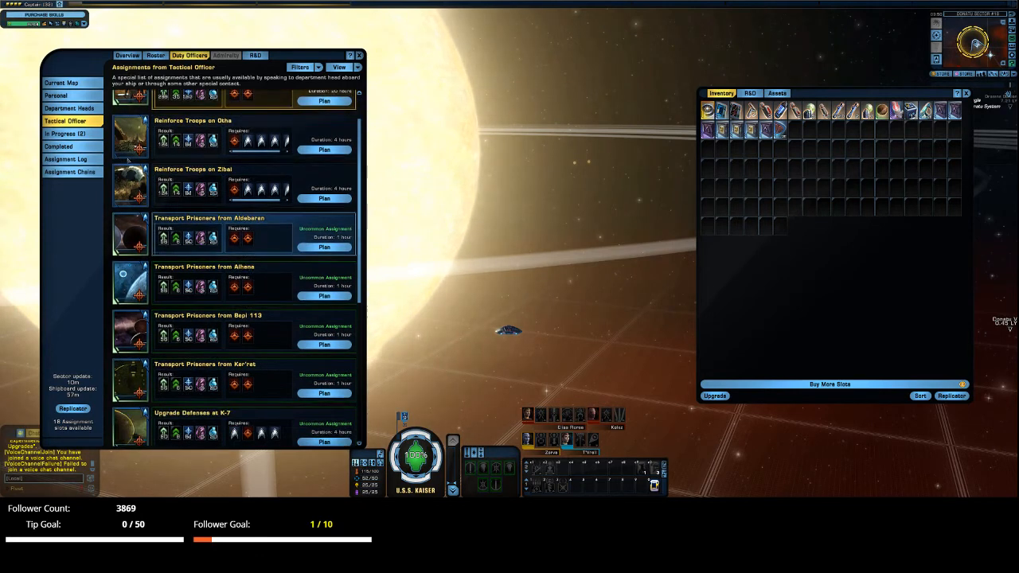
{"action": "scroll", "scroll_direction": "down", "scroll_amount": 3}
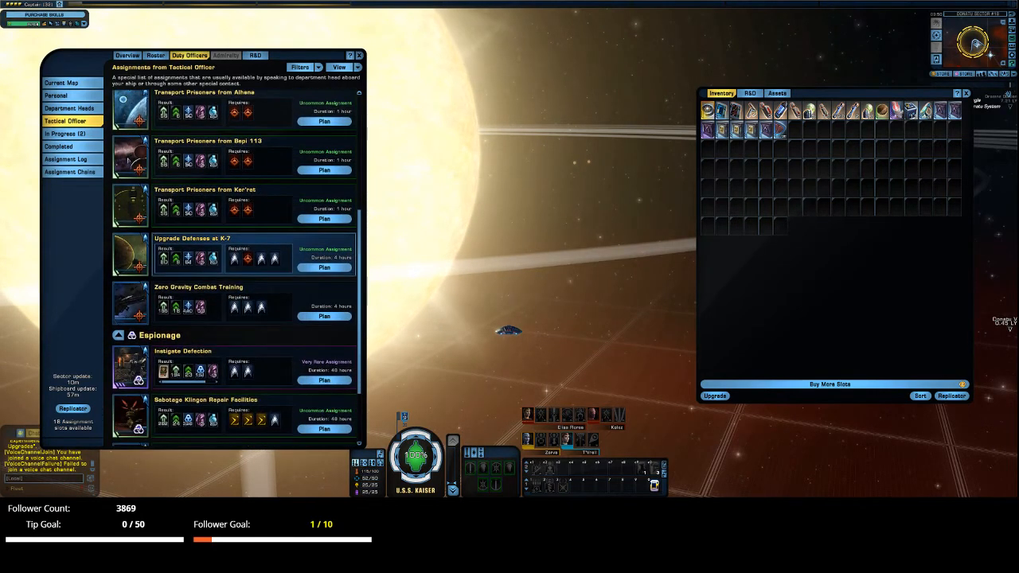
{"action": "scroll", "scroll_direction": "down", "scroll_amount": 3}
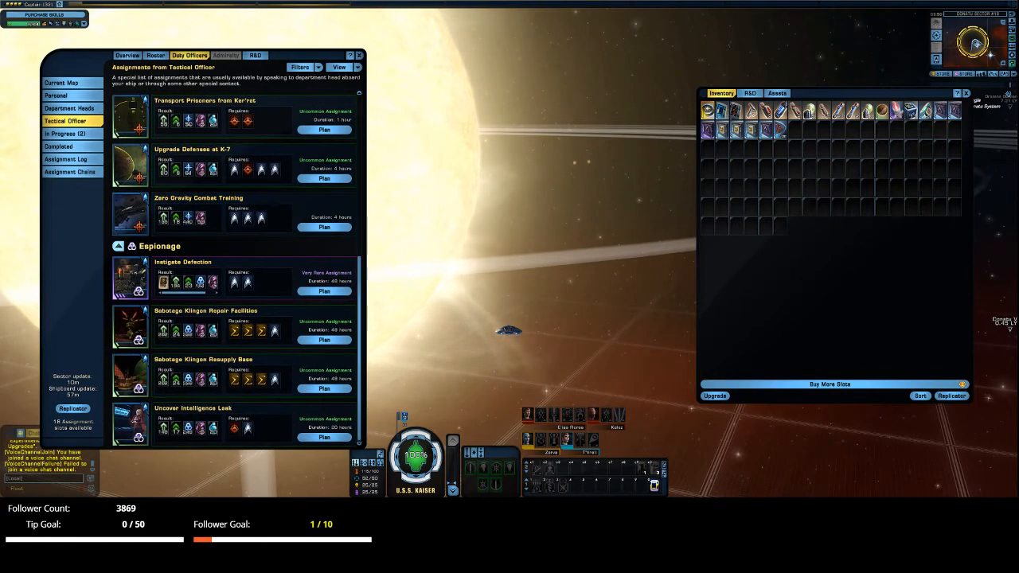
{"action": "left_click", "coordinate": [247, 279]}
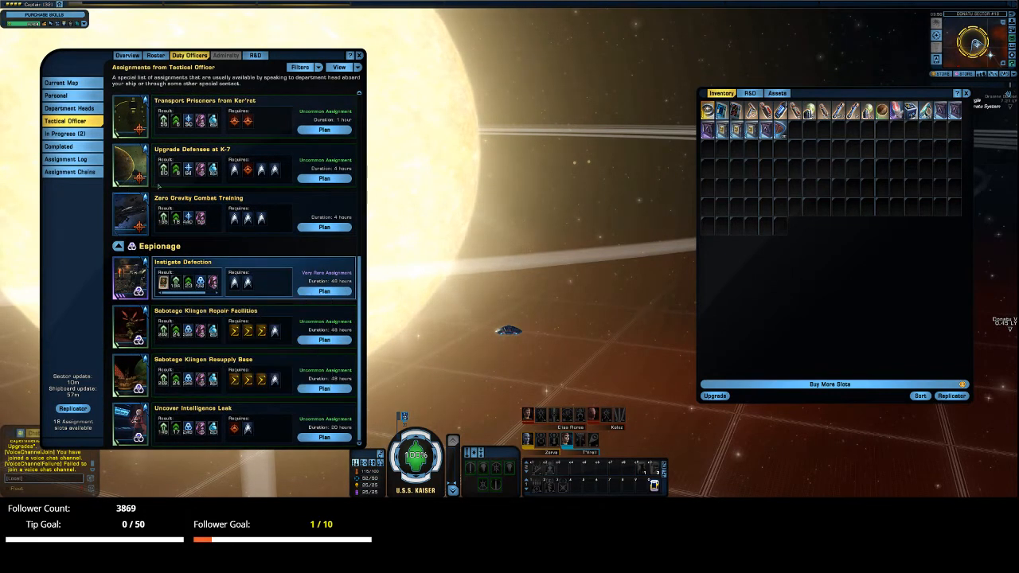
{"action": "left_click", "coordinate": [323, 290]}
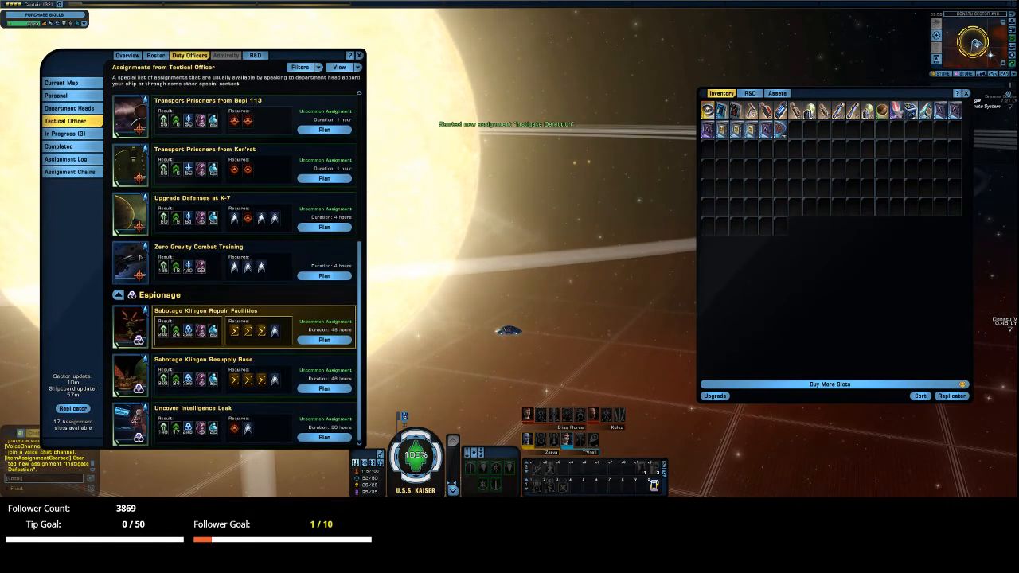
{"action": "left_click", "coordinate": [325, 341]}
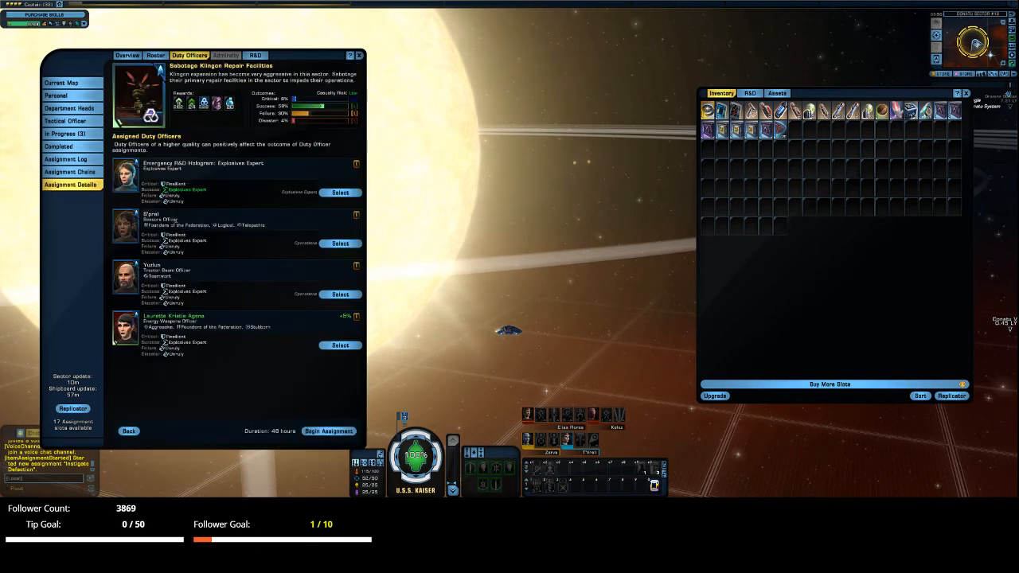
{"action": "left_click", "coordinate": [328, 430]}
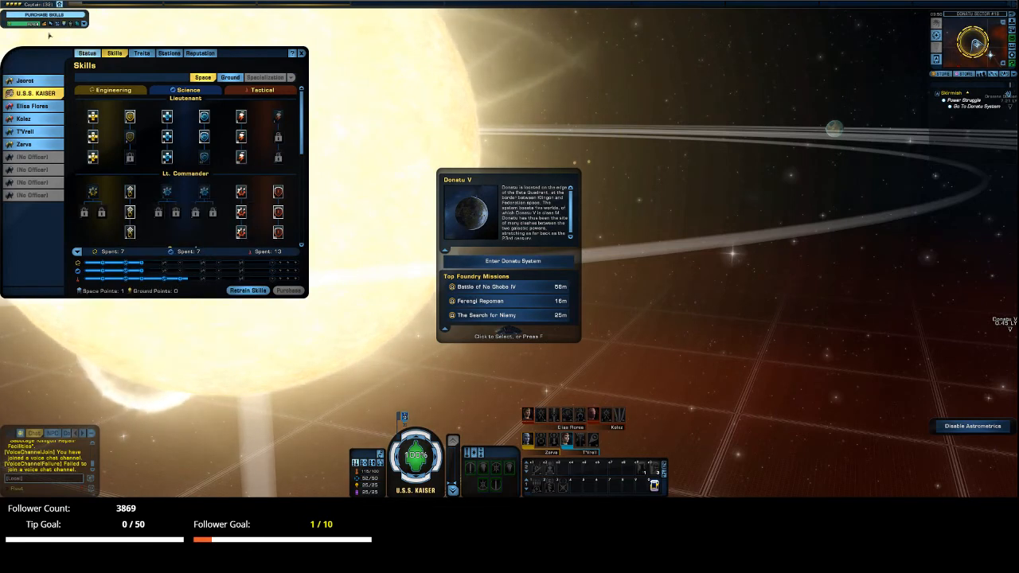
Step: Check the ship status, then purchase the Hull Plating space skill
{"action": "left_click", "coordinate": [86, 53]}
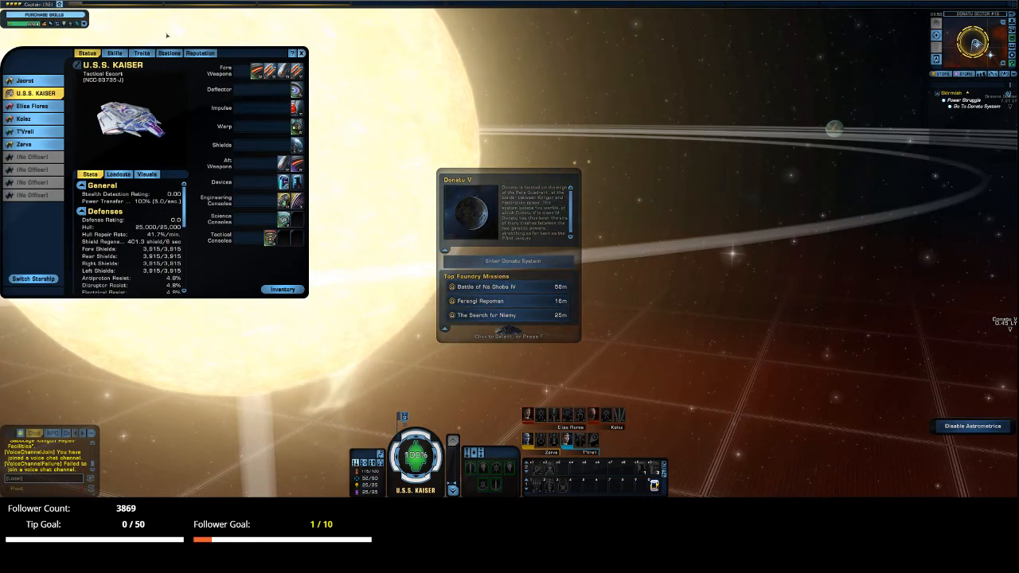
{"action": "left_click", "coordinate": [301, 52]}
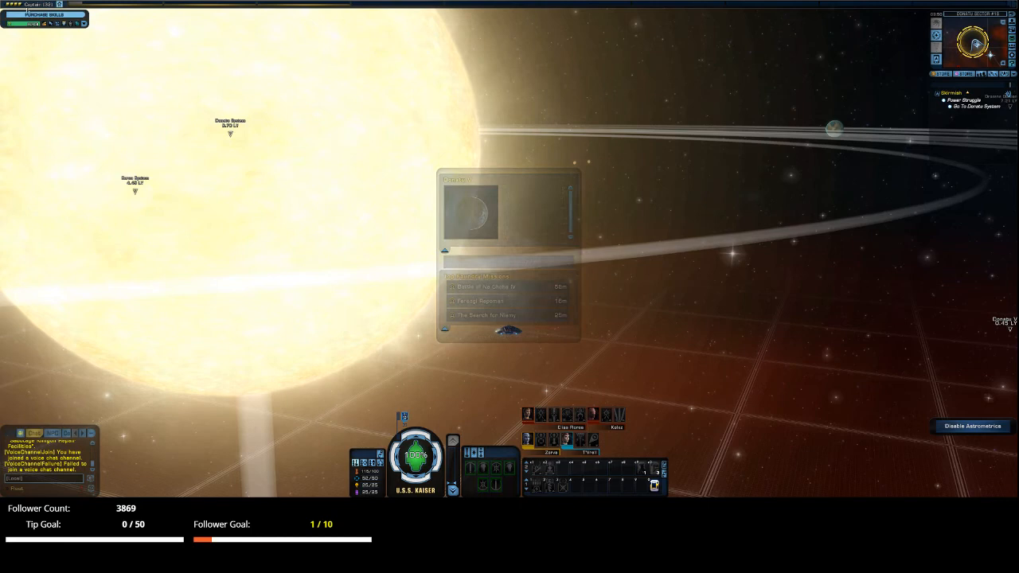
{"action": "left_click", "coordinate": [45, 15]}
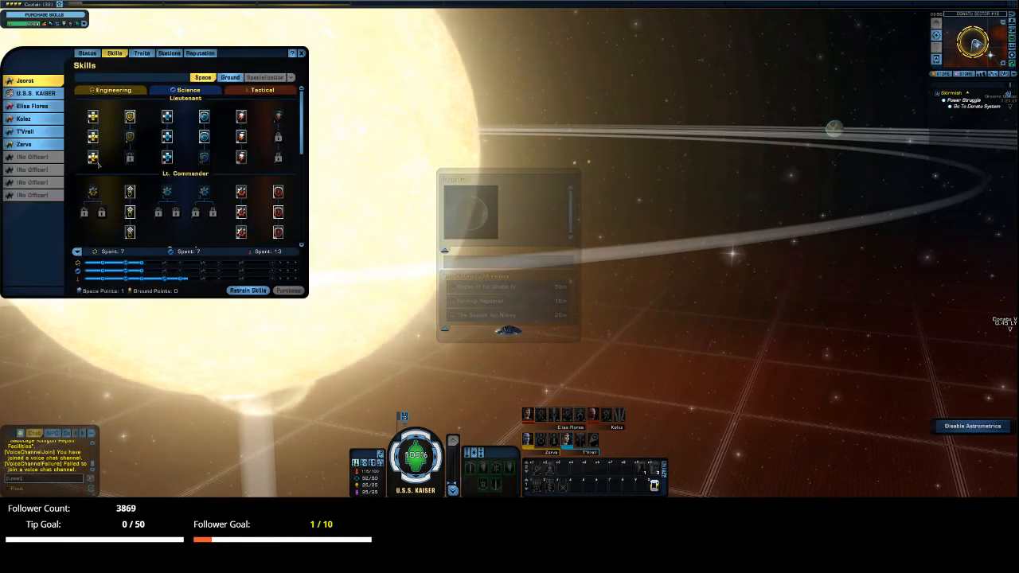
{"action": "scroll", "scroll_direction": "down", "scroll_amount": 3}
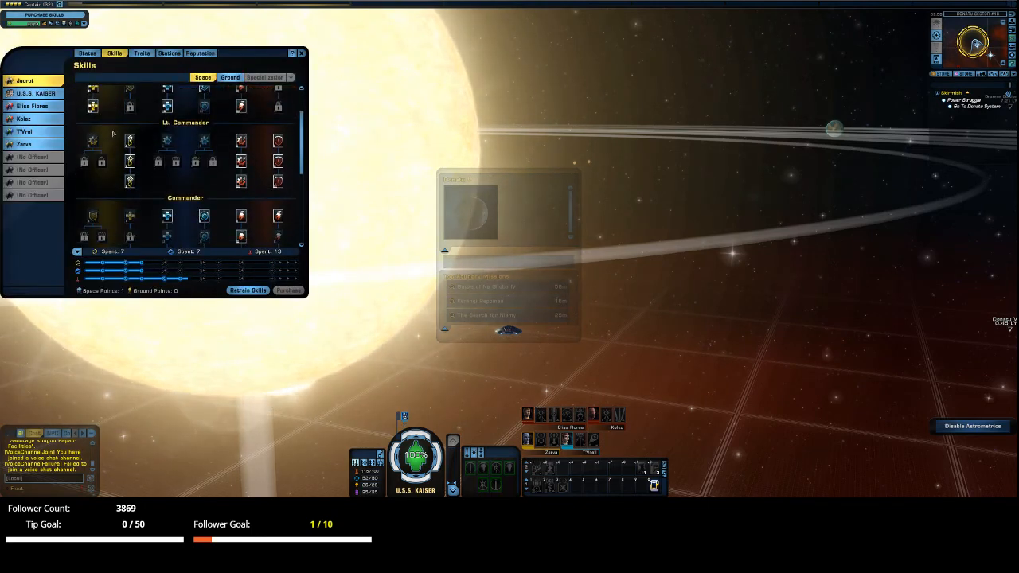
{"action": "scroll", "scroll_direction": "down", "scroll_amount": 3}
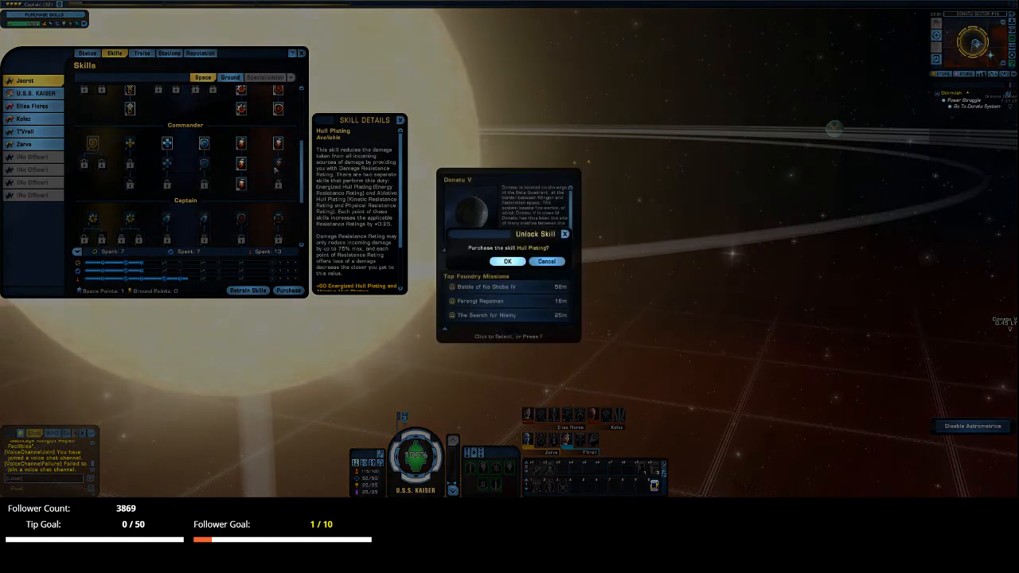
{"action": "left_click", "coordinate": [507, 261]}
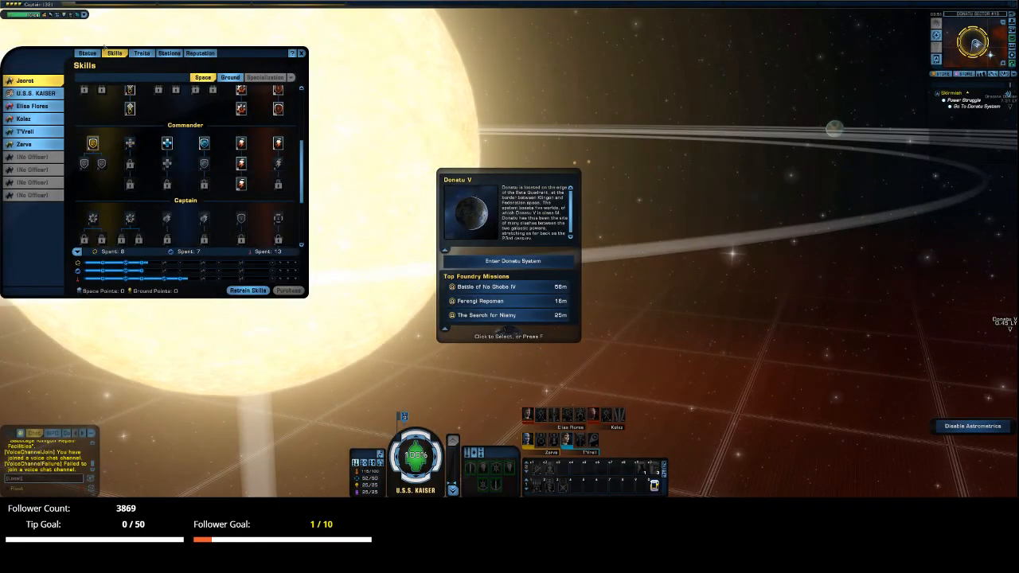
Step: Review the ground skill tree and the captain's status sheet, then close the window
{"action": "left_click", "coordinate": [229, 76]}
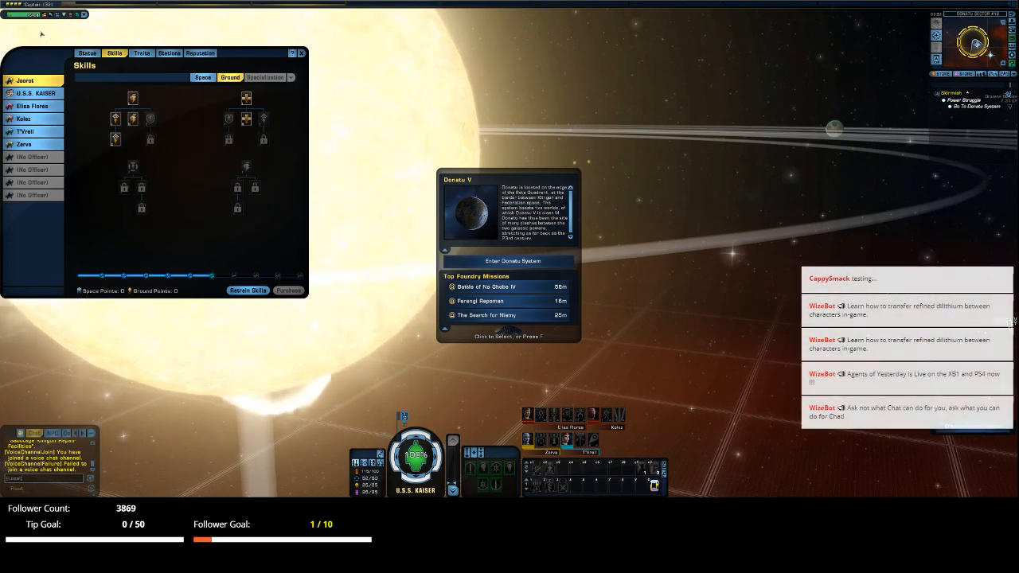
{"action": "left_click", "coordinate": [86, 53]}
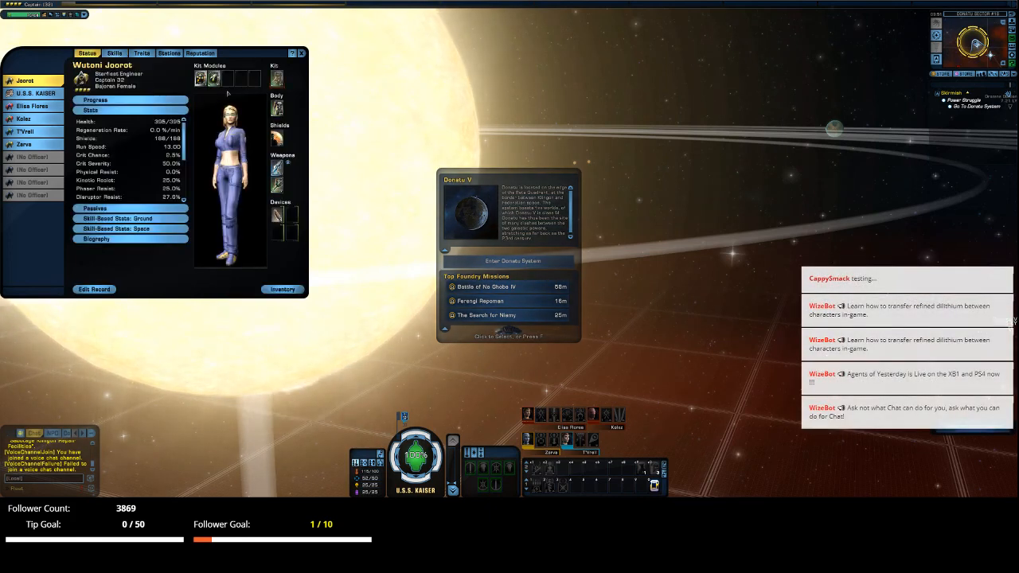
{"action": "left_click", "coordinate": [301, 53]}
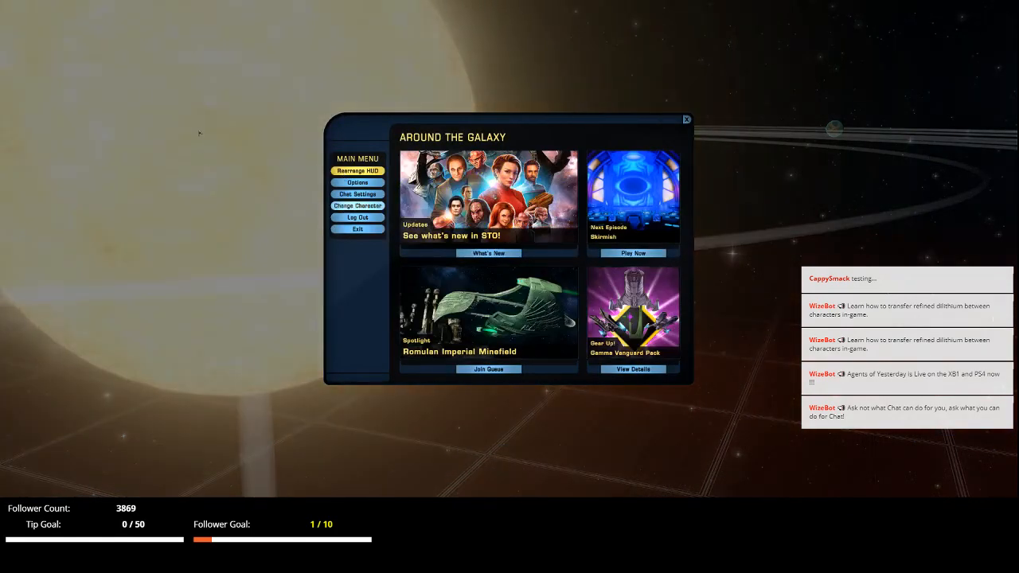
Step: Log out of the character and confirm
{"action": "left_click", "coordinate": [685, 118]}
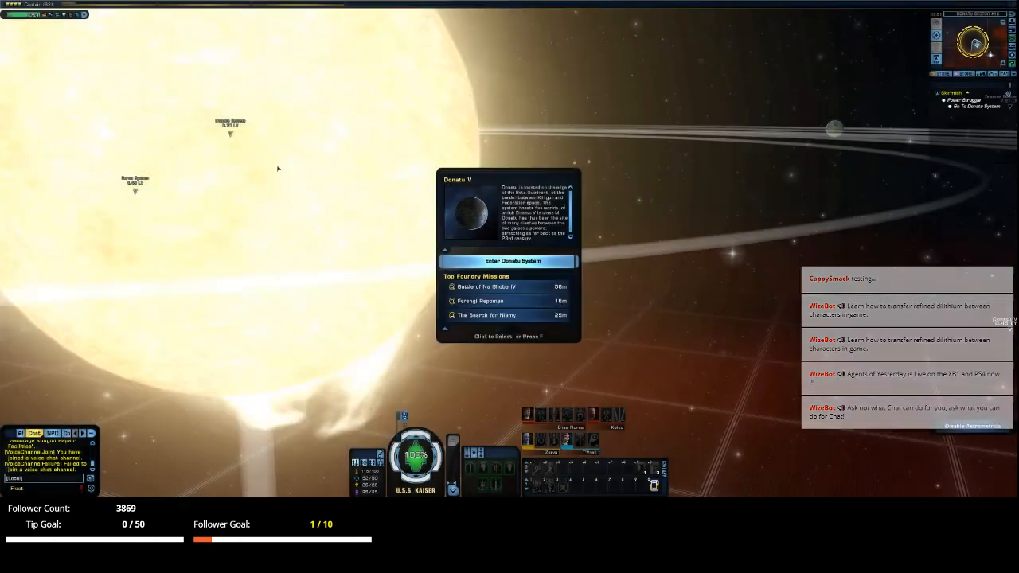
{"action": "left_click", "coordinate": [510, 261]}
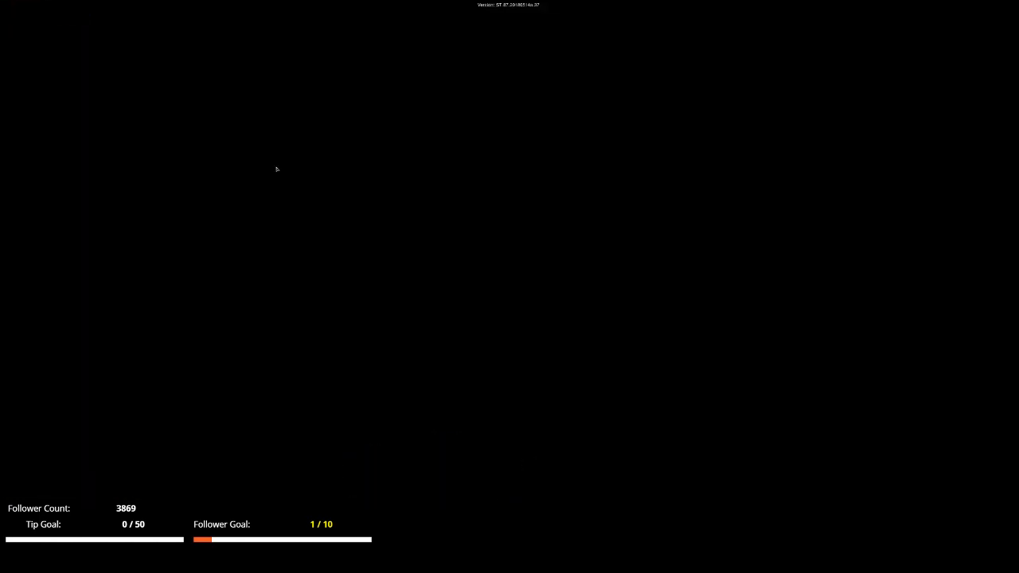